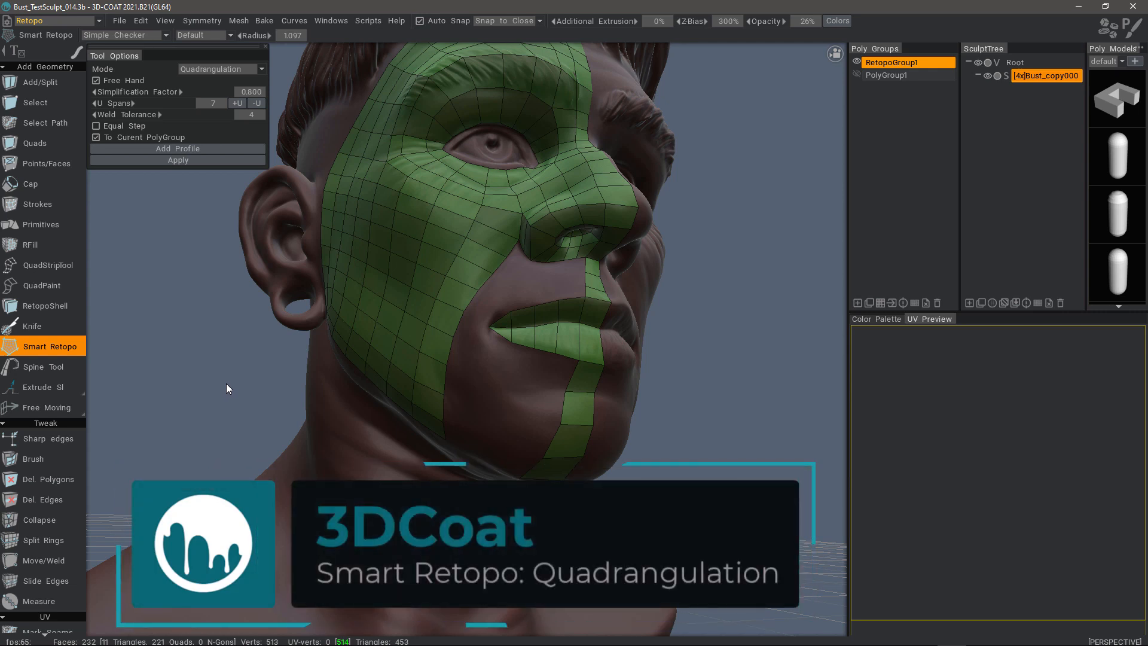
pyautogui.moveTo(73, 355)
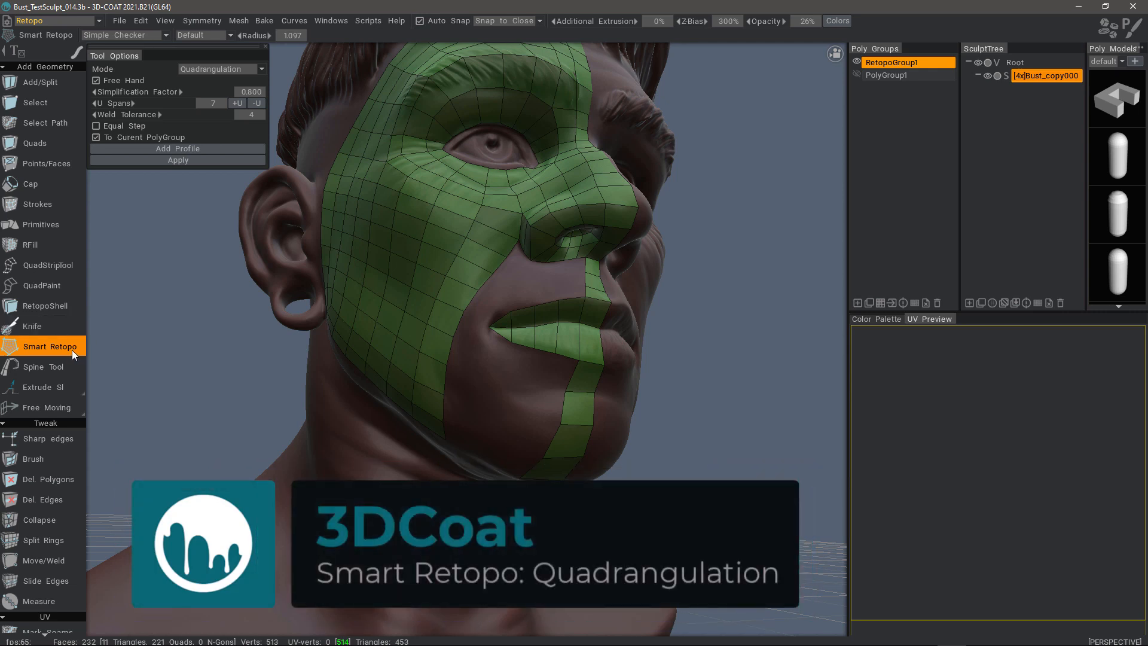
pyautogui.moveTo(180, 416)
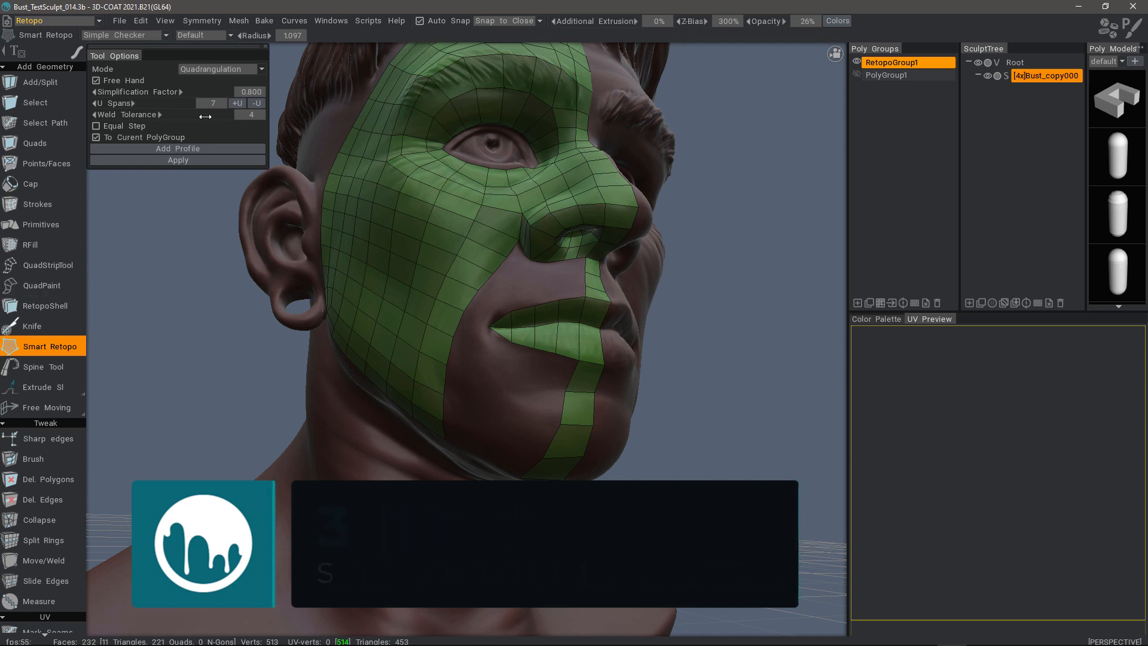
# - Keep Quadrangulation as the Smart Retopo mode for the cheek and jaw patch
pyautogui.click(217, 68)
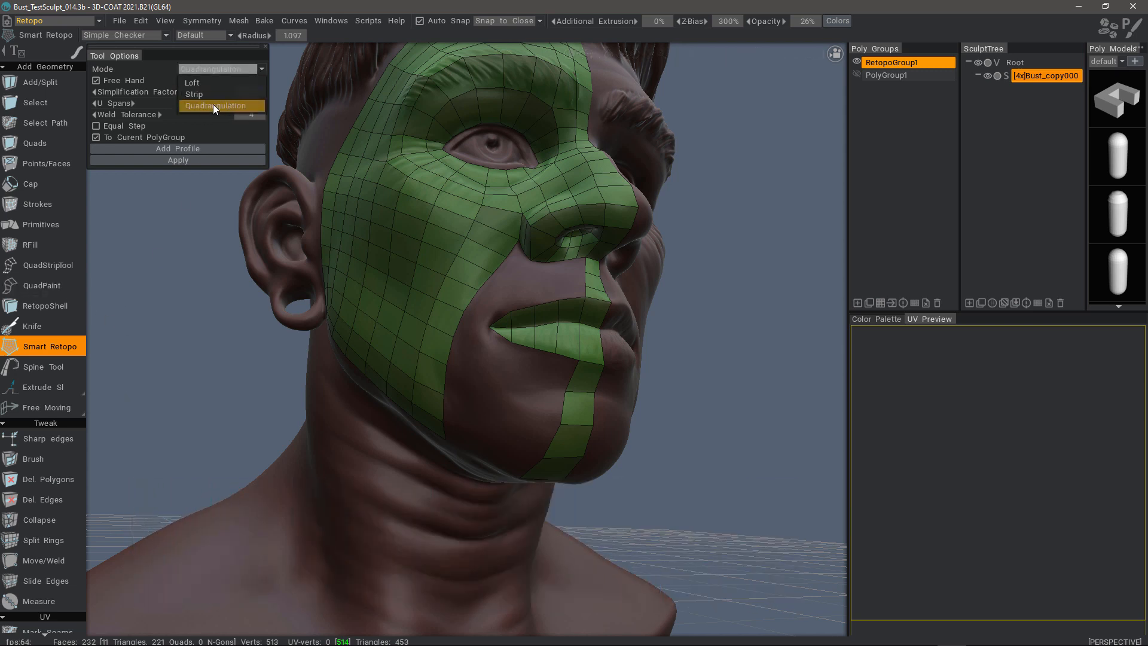
pyautogui.click(212, 105)
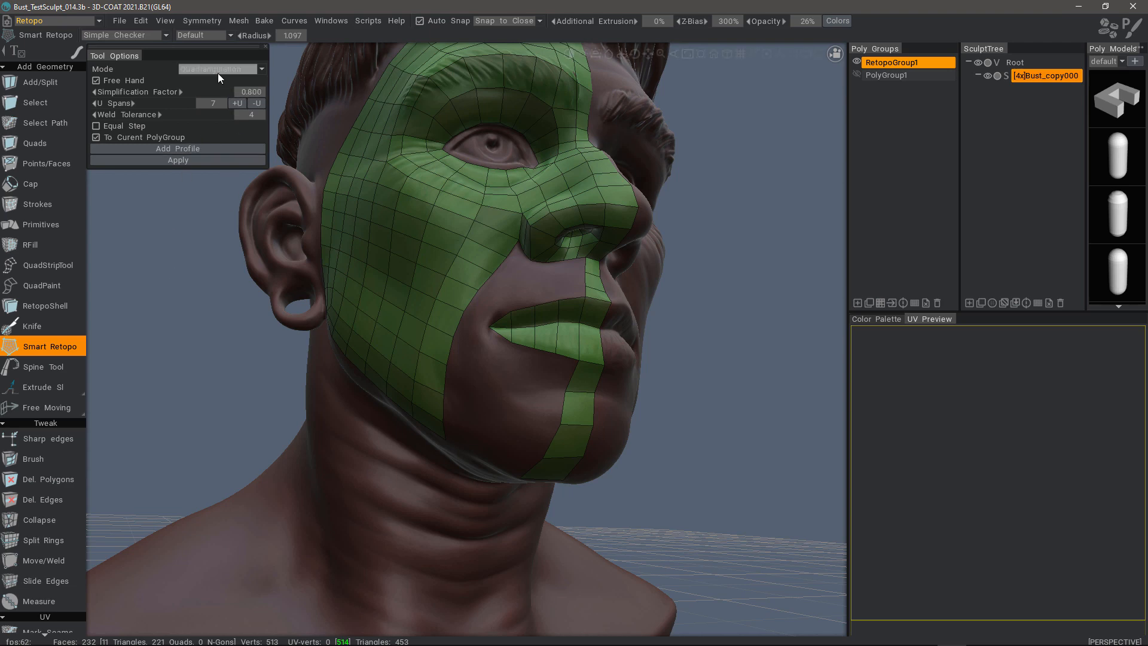
pyautogui.click(217, 69)
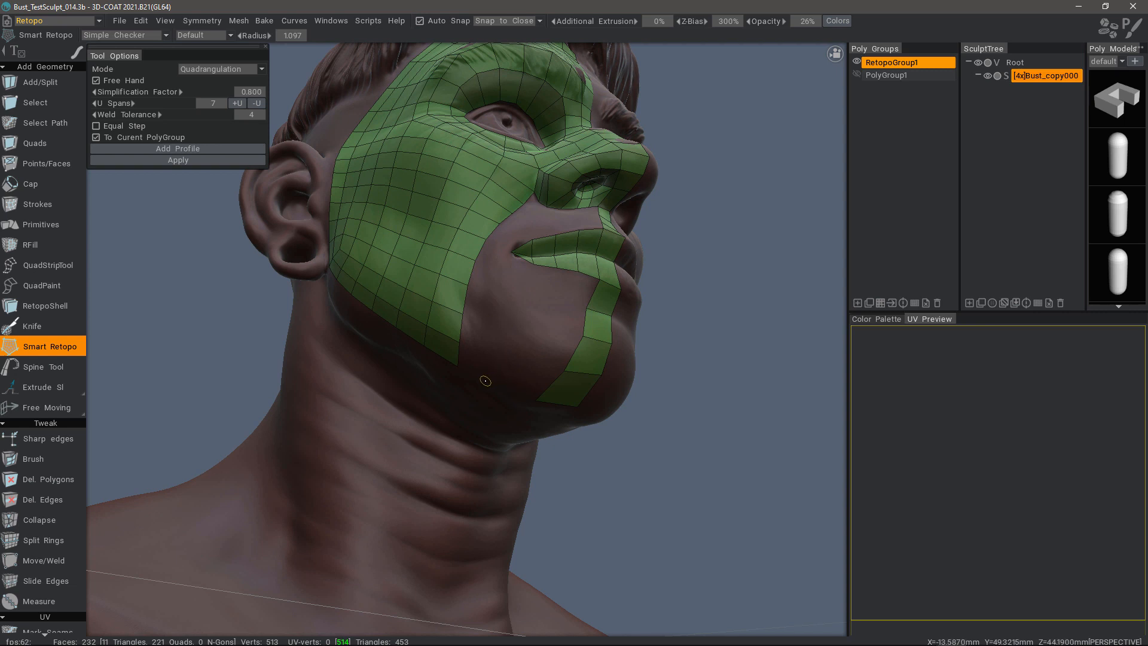
pyautogui.moveTo(520, 399)
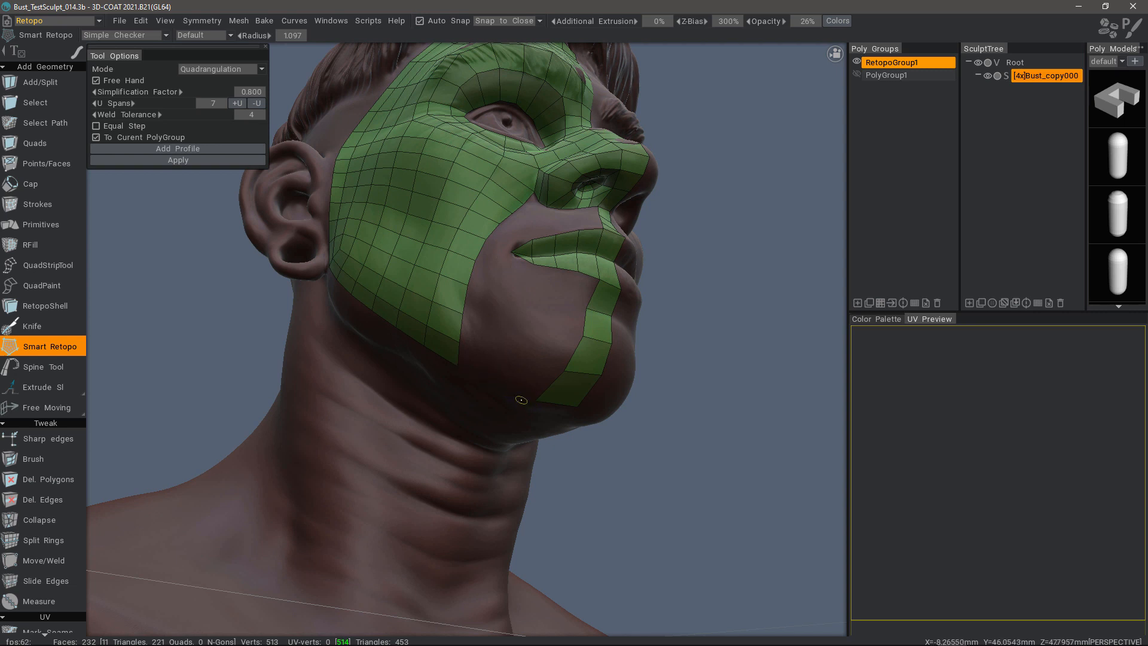
pyautogui.moveTo(485, 361)
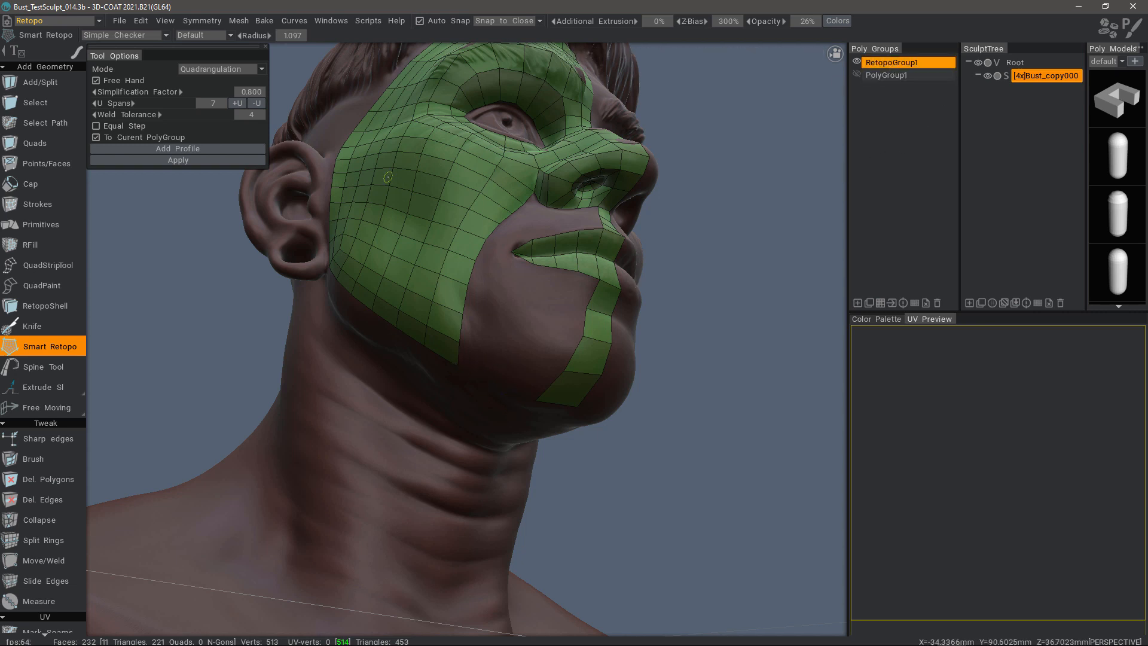
pyautogui.moveTo(420, 295)
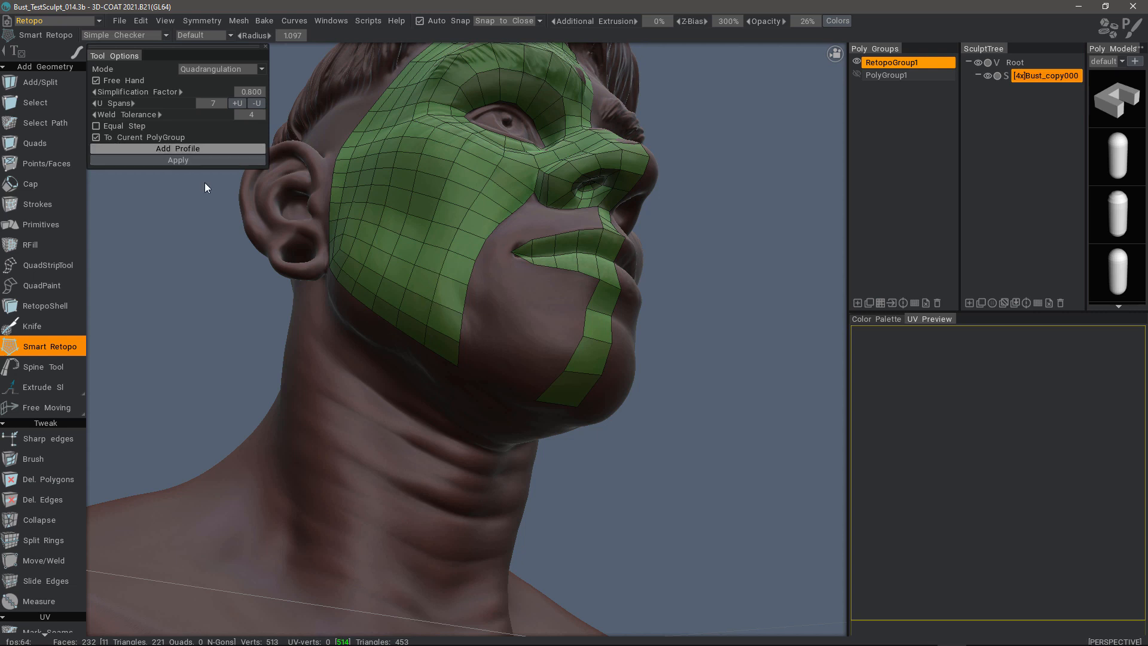
pyautogui.moveTo(884, 120)
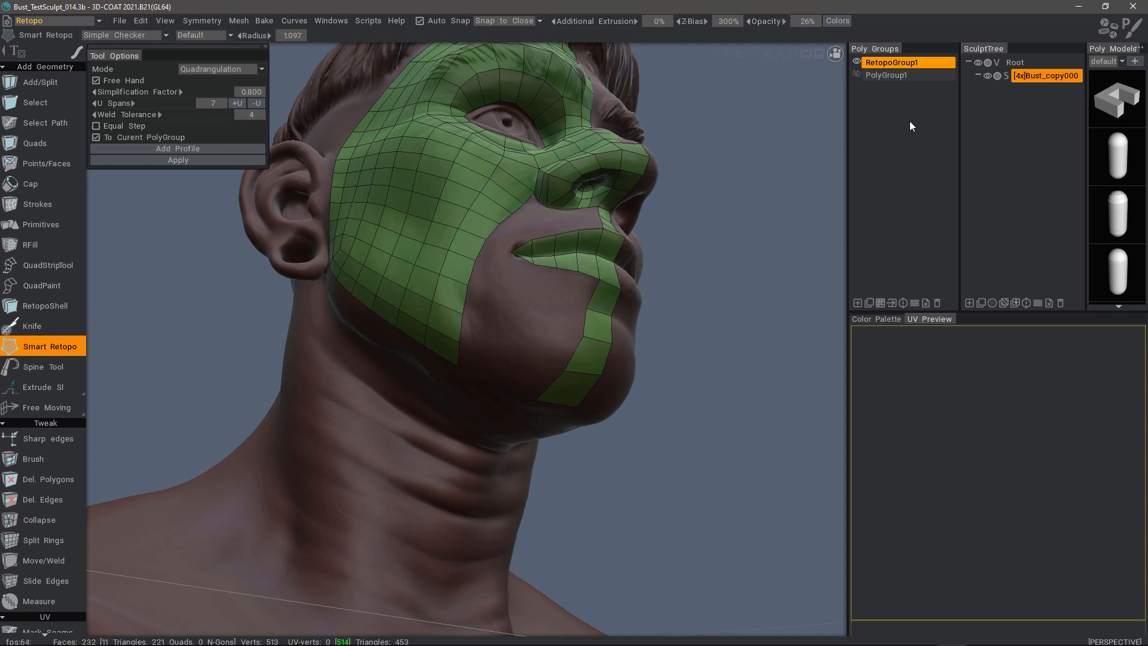
pyautogui.moveTo(669, 120)
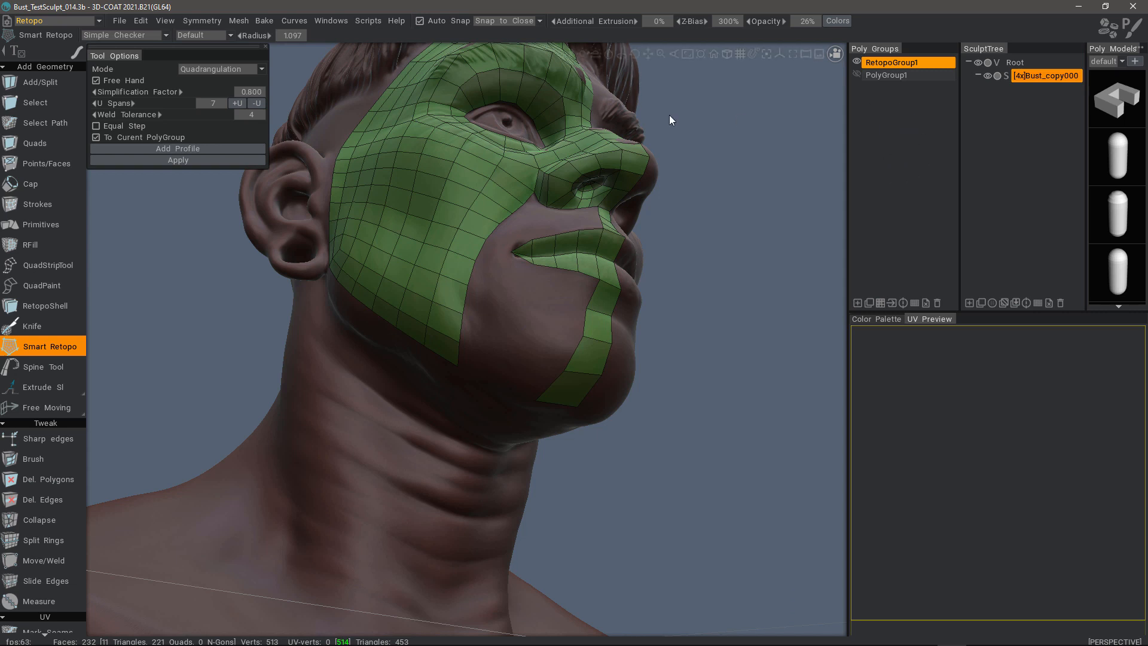
pyautogui.moveTo(155, 146)
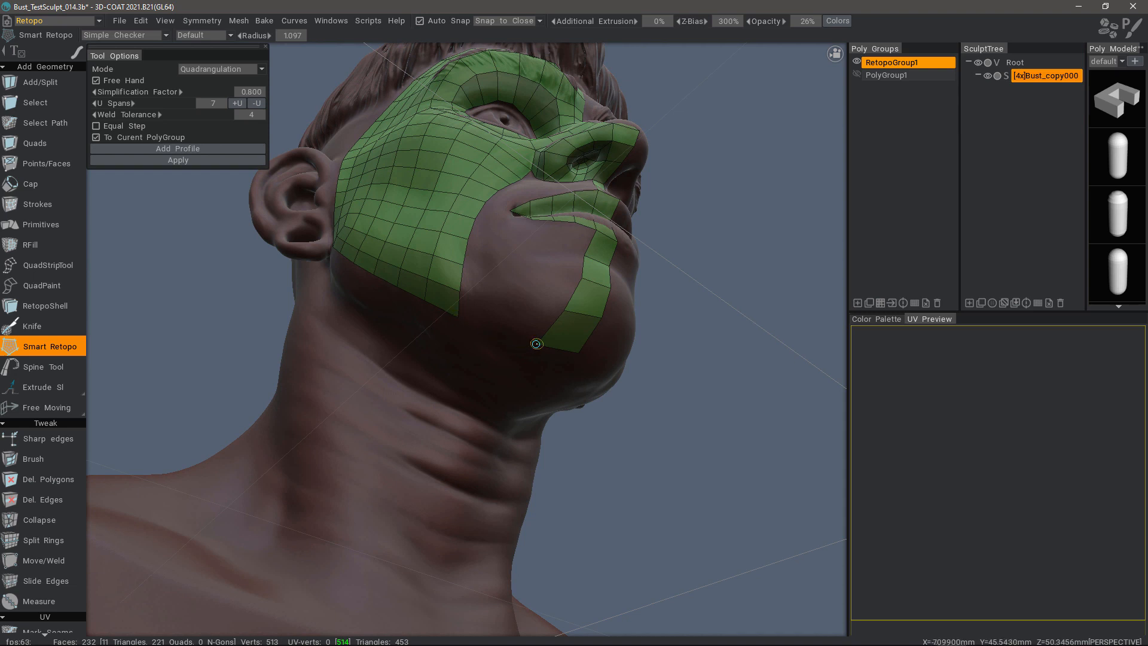
pyautogui.moveTo(458, 318)
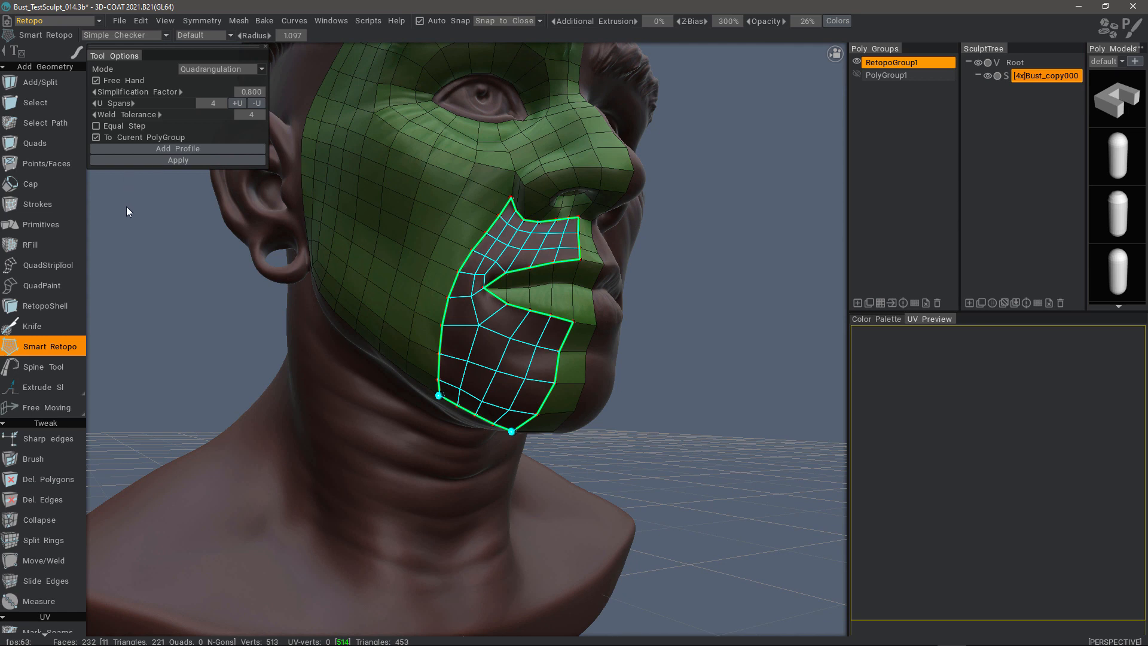
pyautogui.moveTo(313, 346)
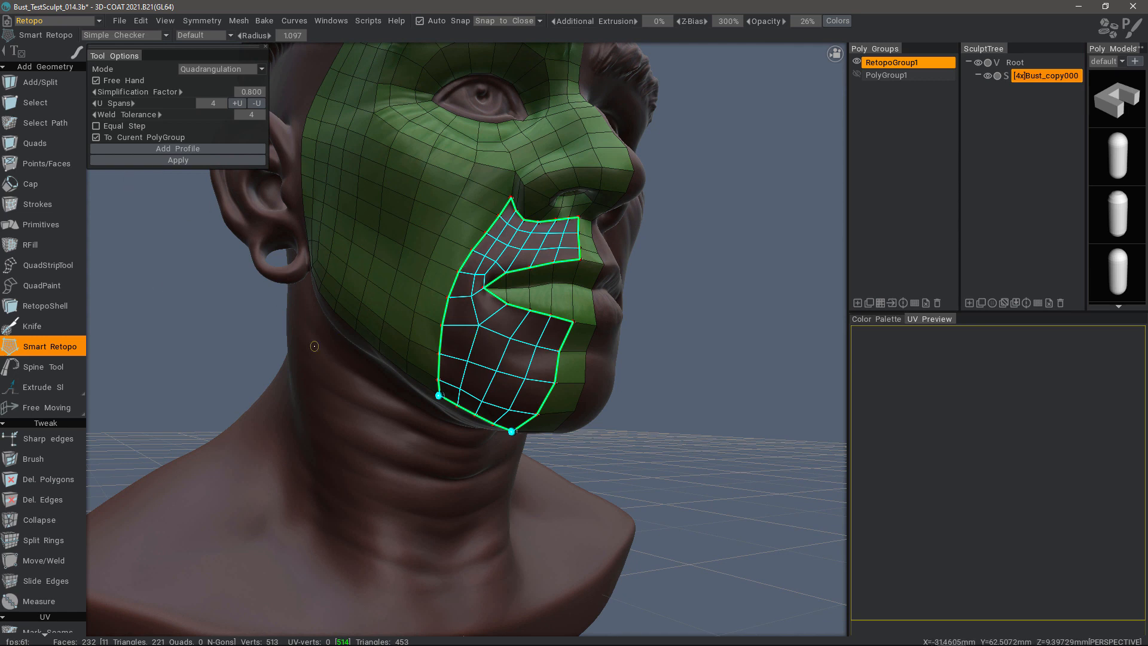
pyautogui.moveTo(439, 366)
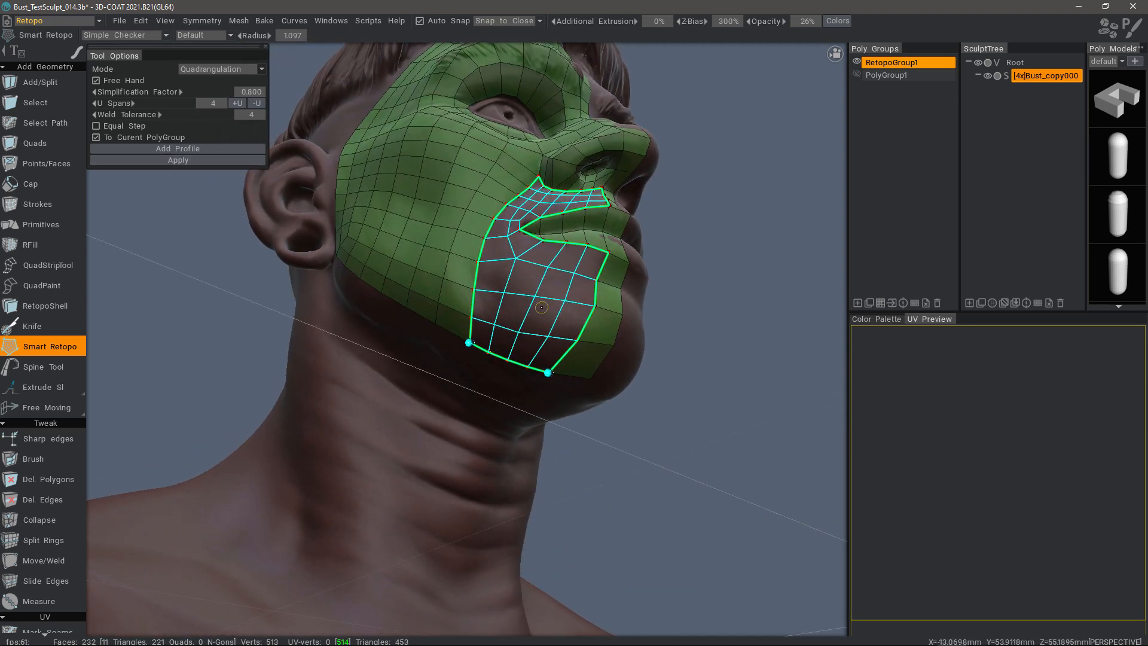
pyautogui.moveTo(487, 356)
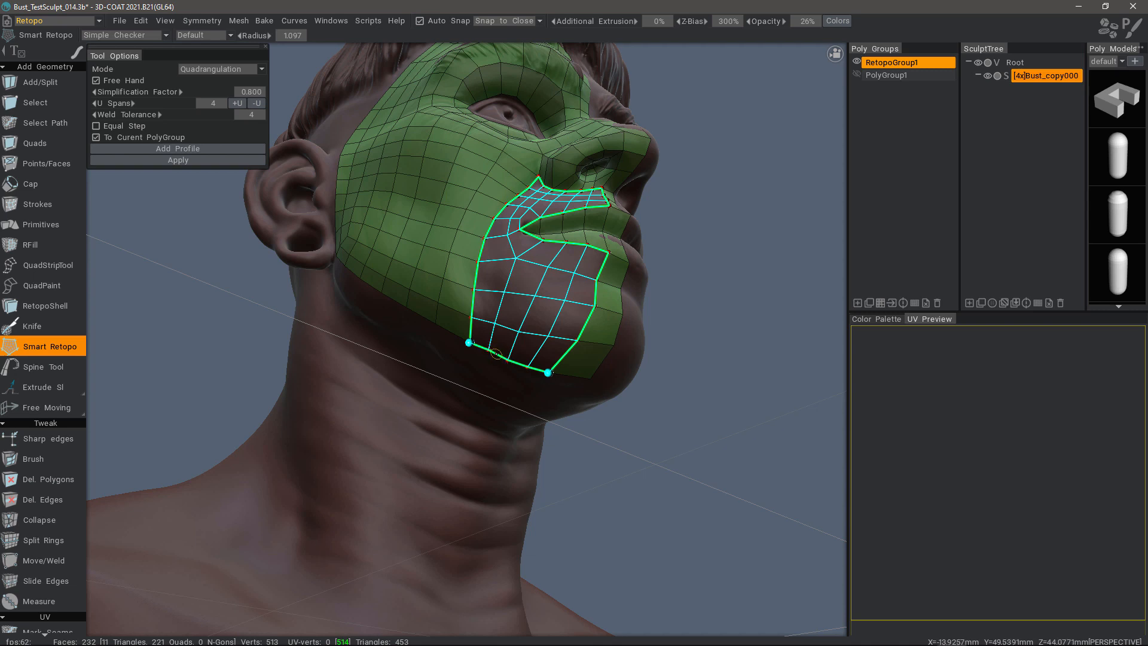
pyautogui.moveTo(526, 275)
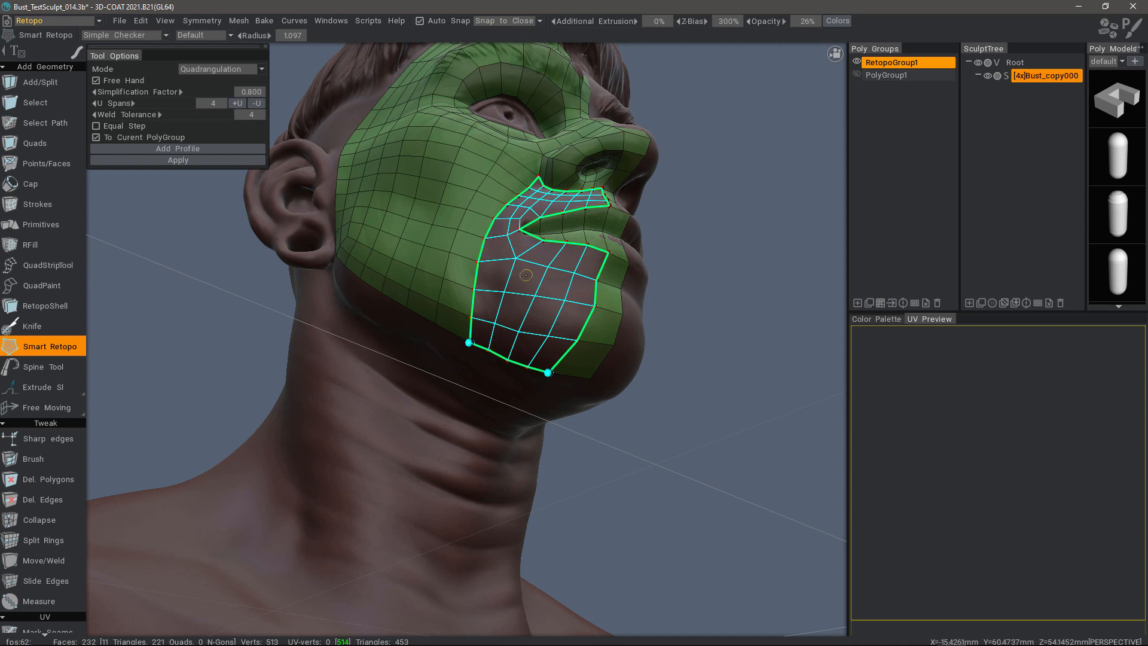
pyautogui.moveTo(495, 353)
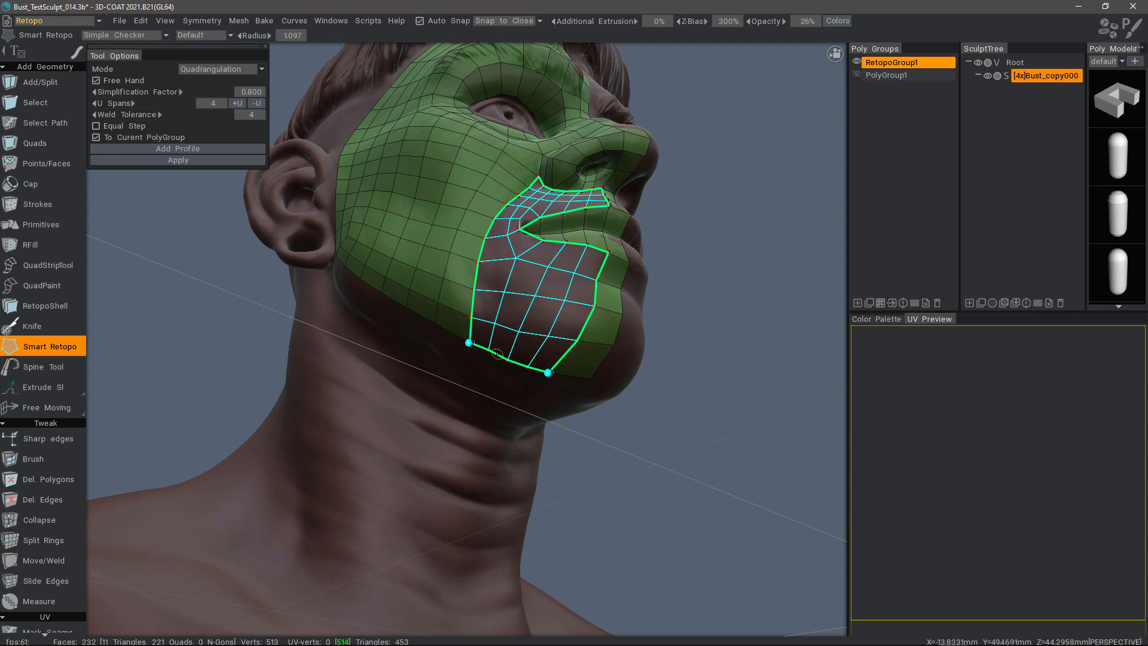
pyautogui.moveTo(475, 383)
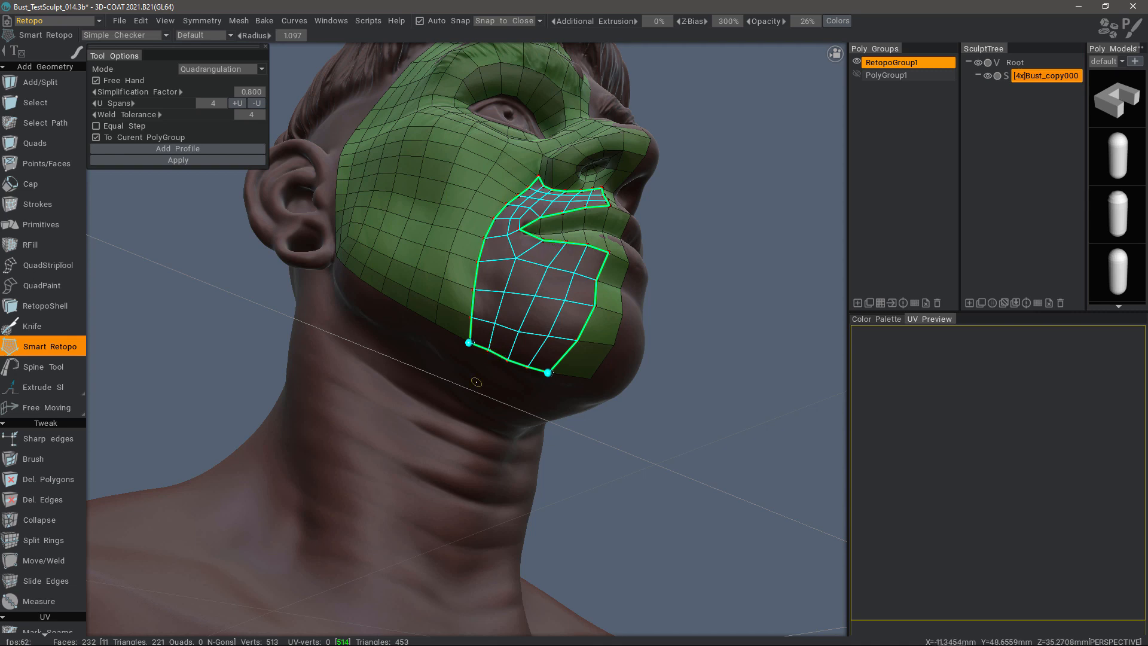
pyautogui.moveTo(242, 363)
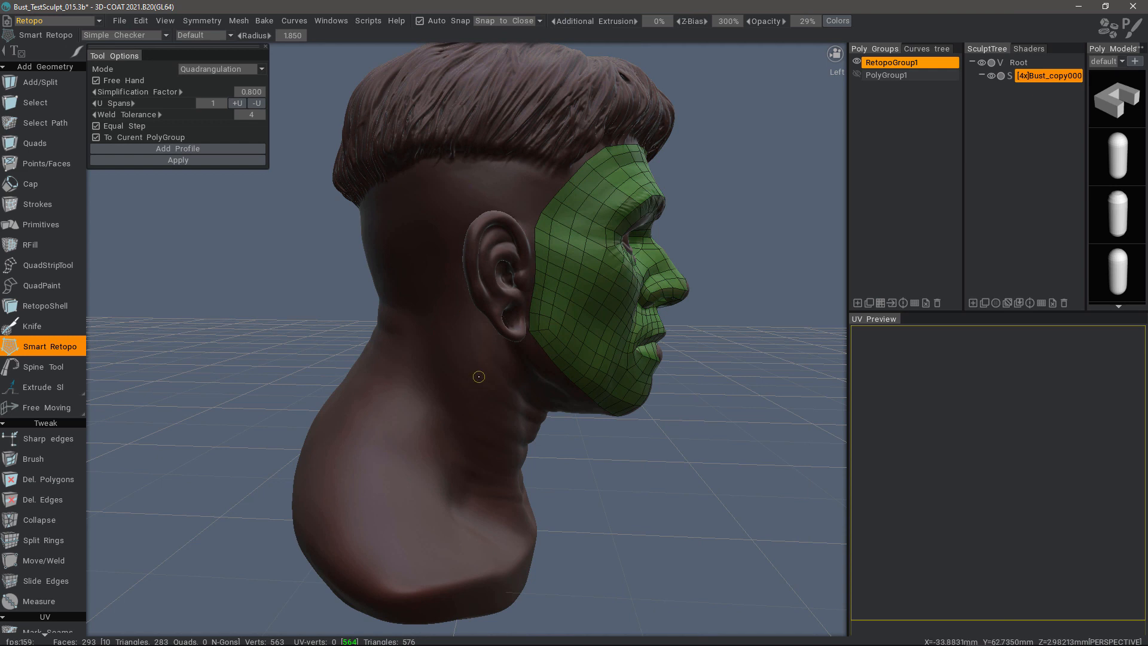
pyautogui.moveTo(538, 214)
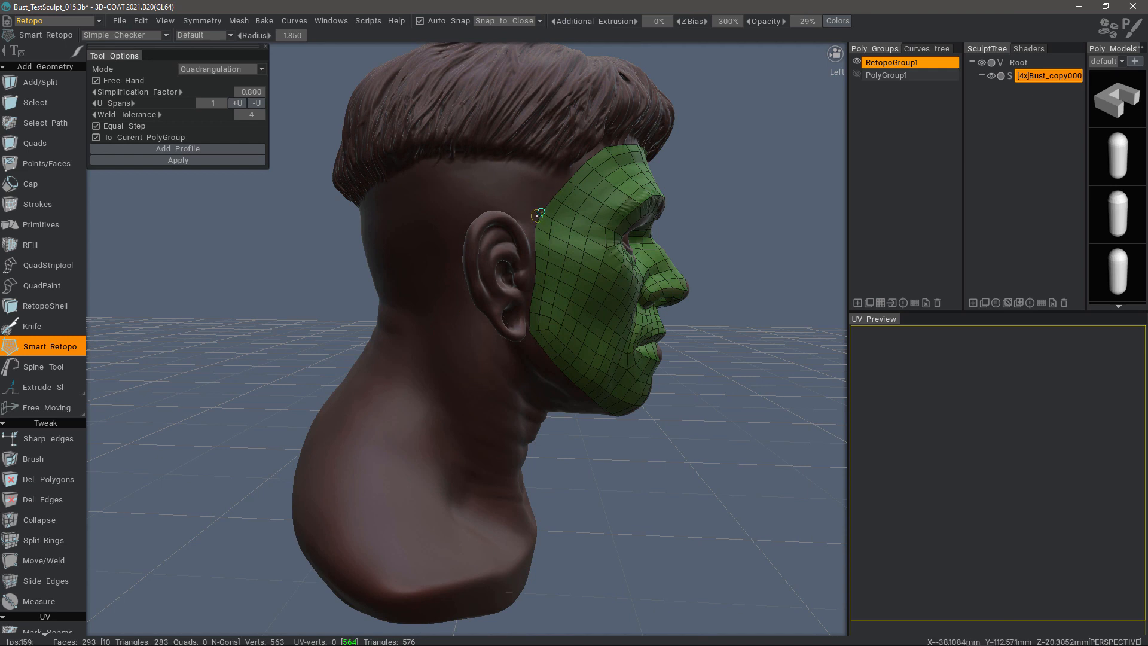
pyautogui.moveTo(445, 367)
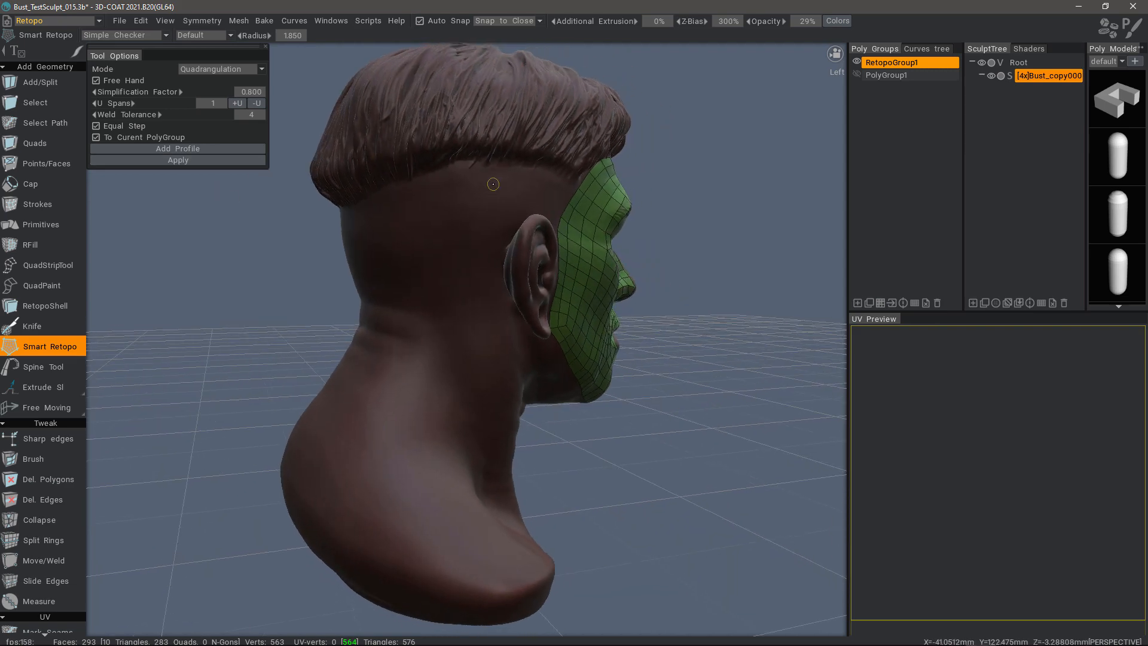
pyautogui.moveTo(371, 213)
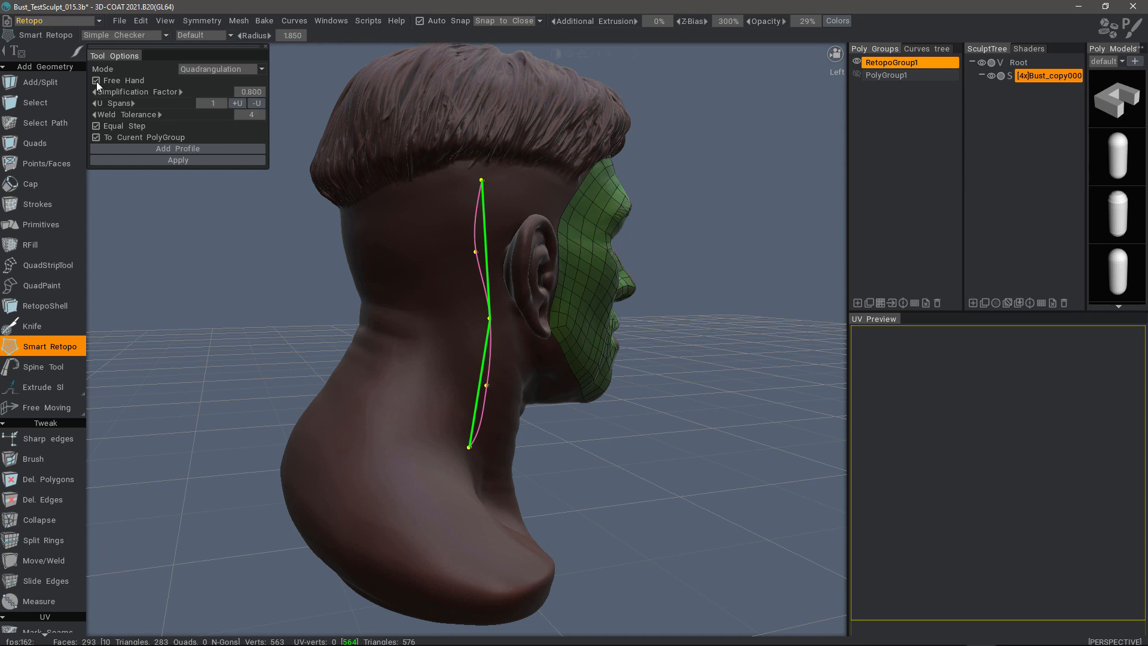
# - Extend the top boundary curve around the back of the head, toggling freehand drawing as needed
pyautogui.click(96, 80)
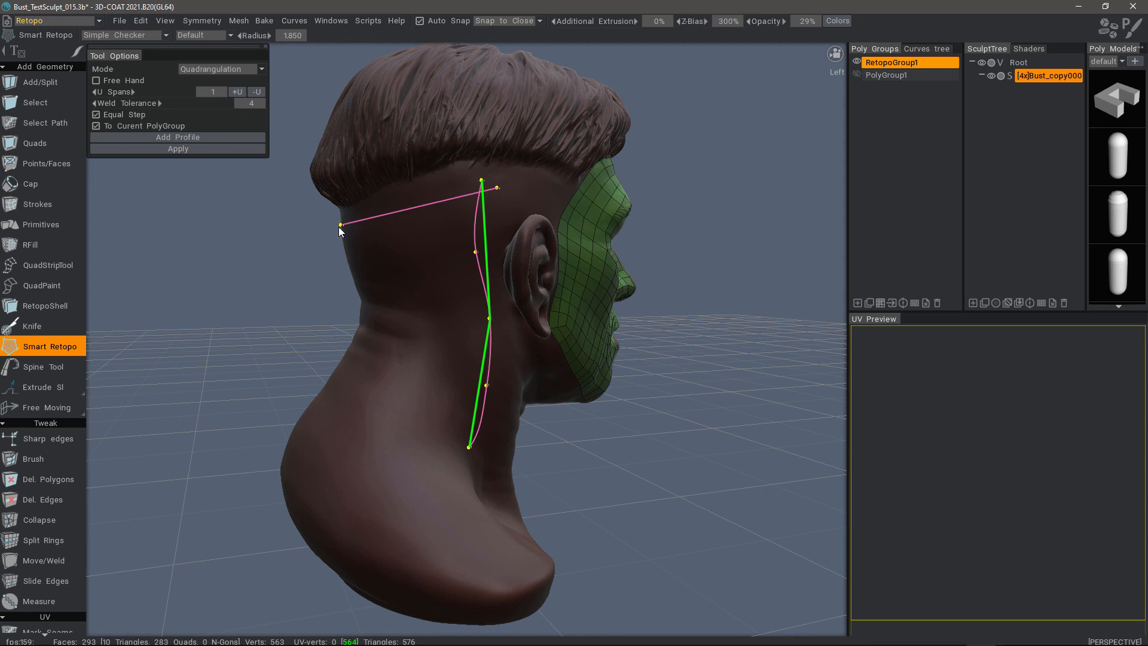
pyautogui.moveTo(366, 217)
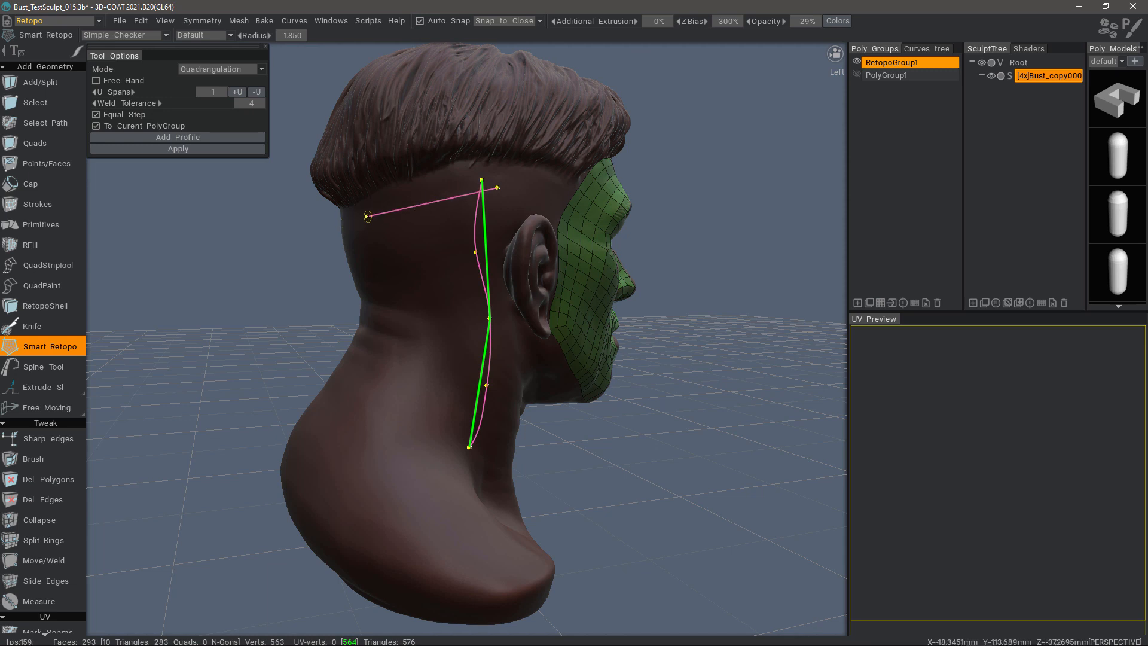
pyautogui.moveTo(366, 217); pyautogui.dragTo(422, 206)
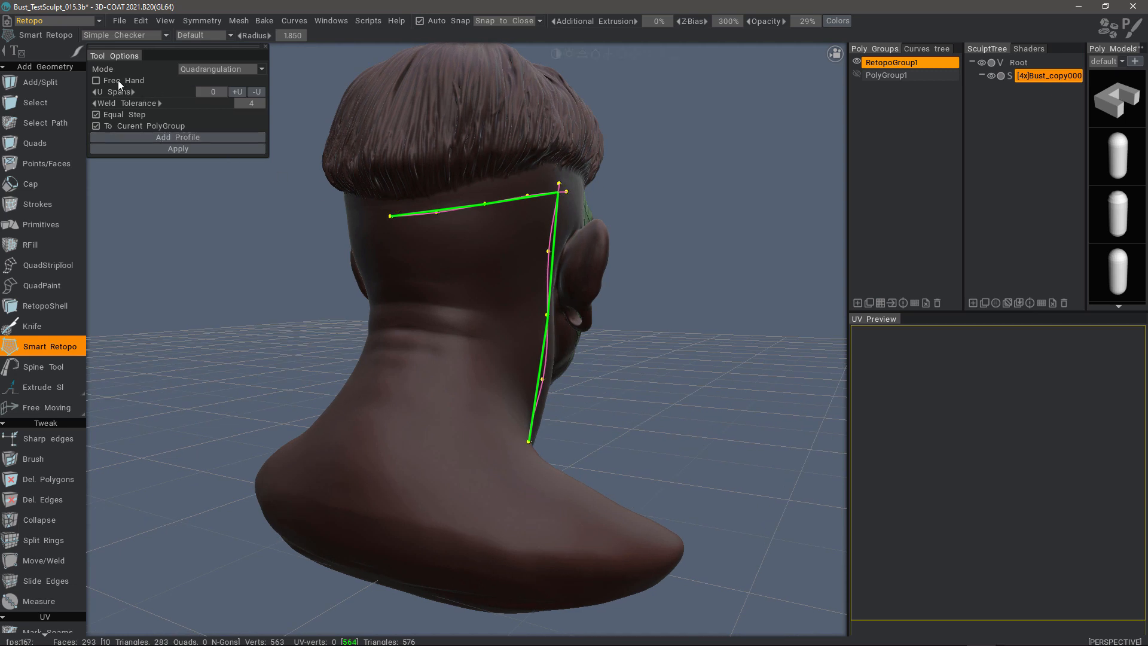
pyautogui.click(96, 80)
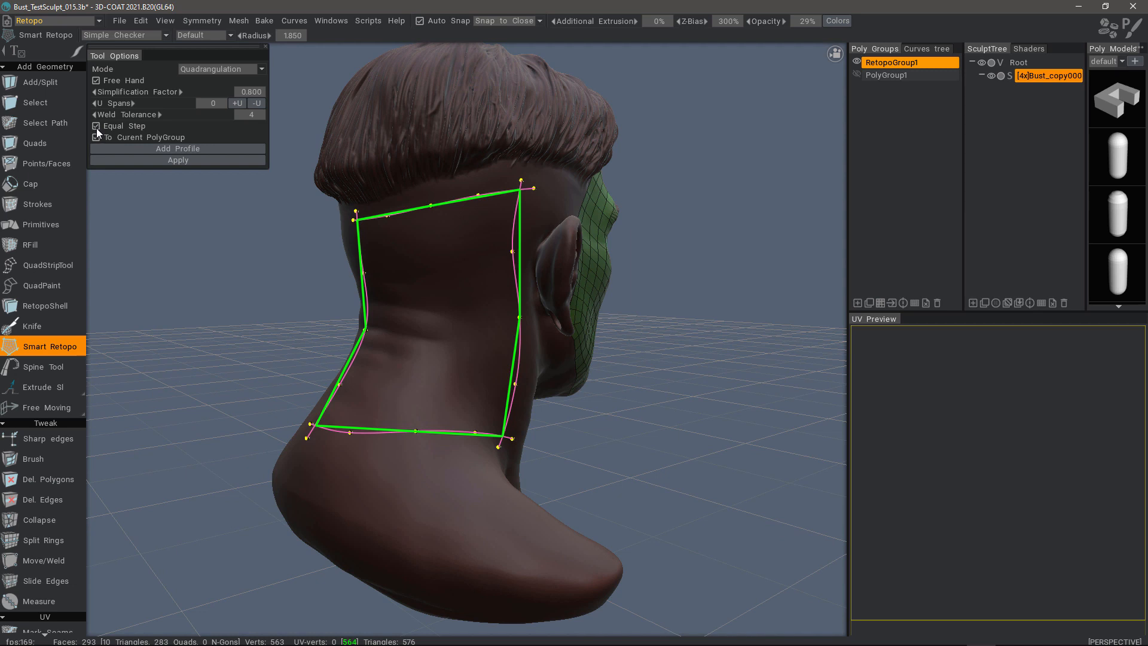
pyautogui.click(96, 136)
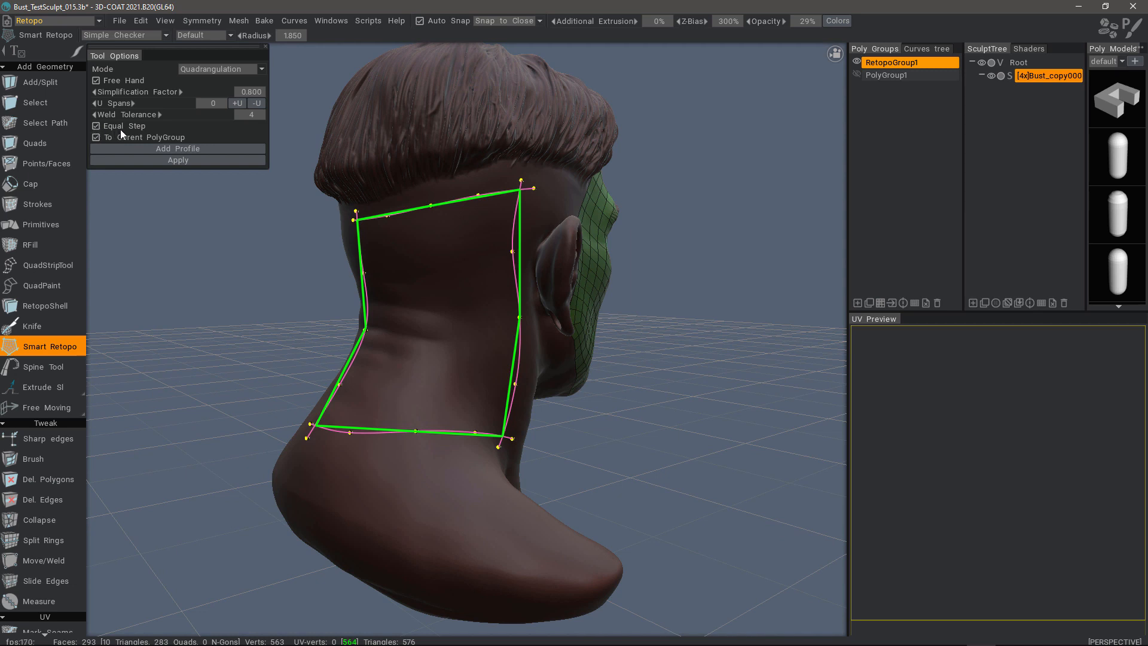
pyautogui.moveTo(513, 263)
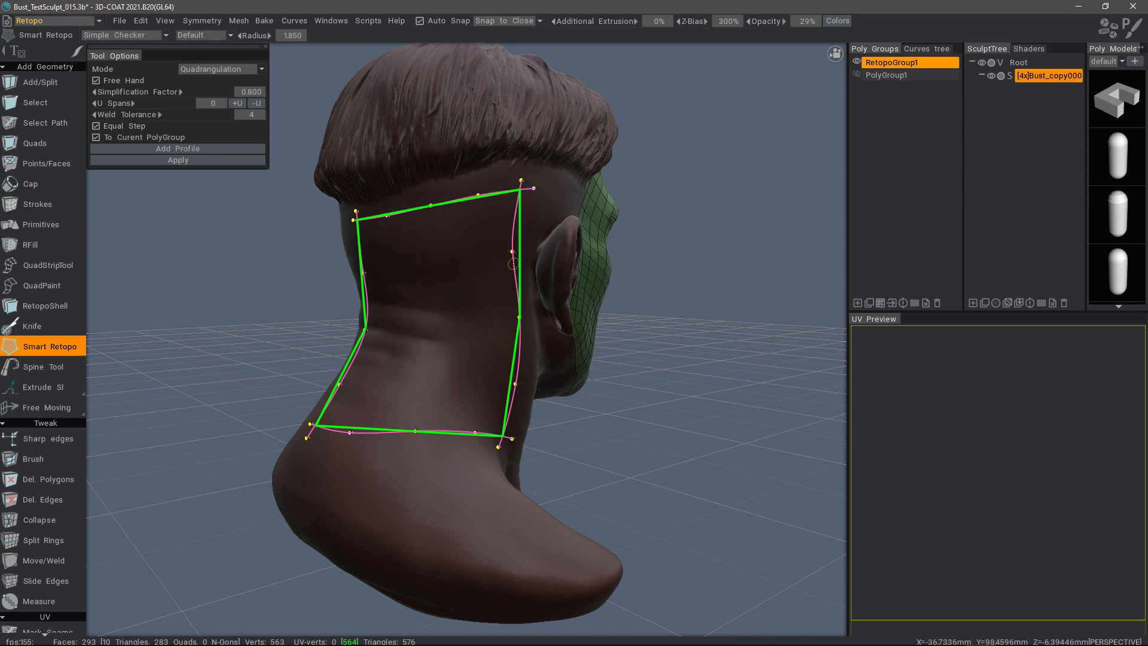
pyautogui.moveTo(488, 303)
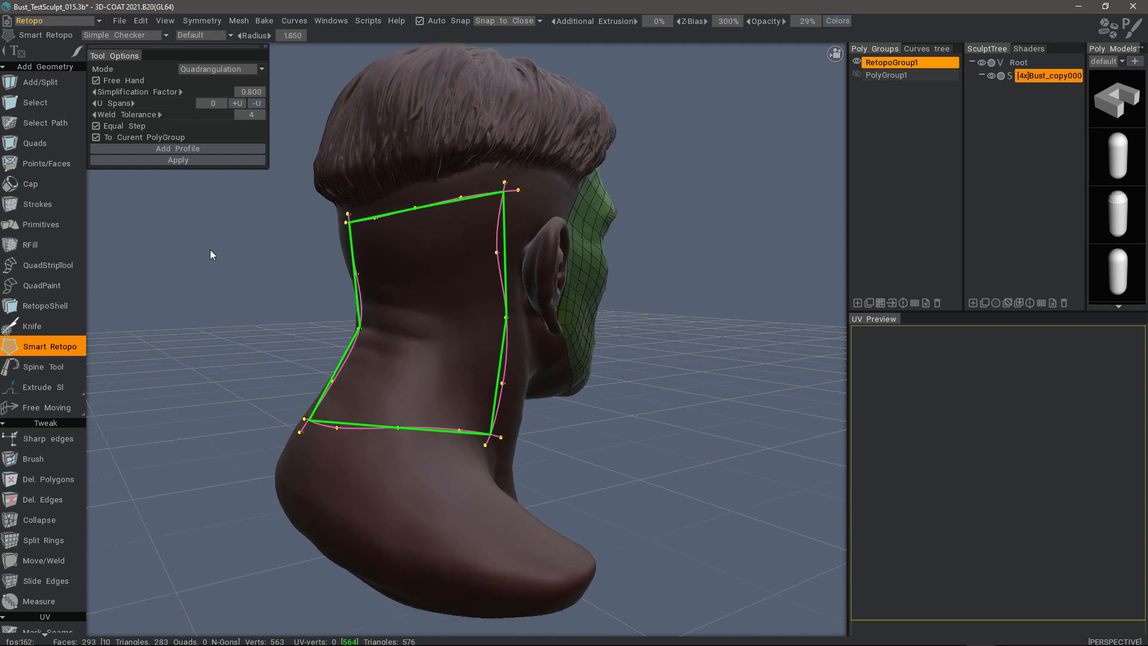
pyautogui.moveTo(208, 199)
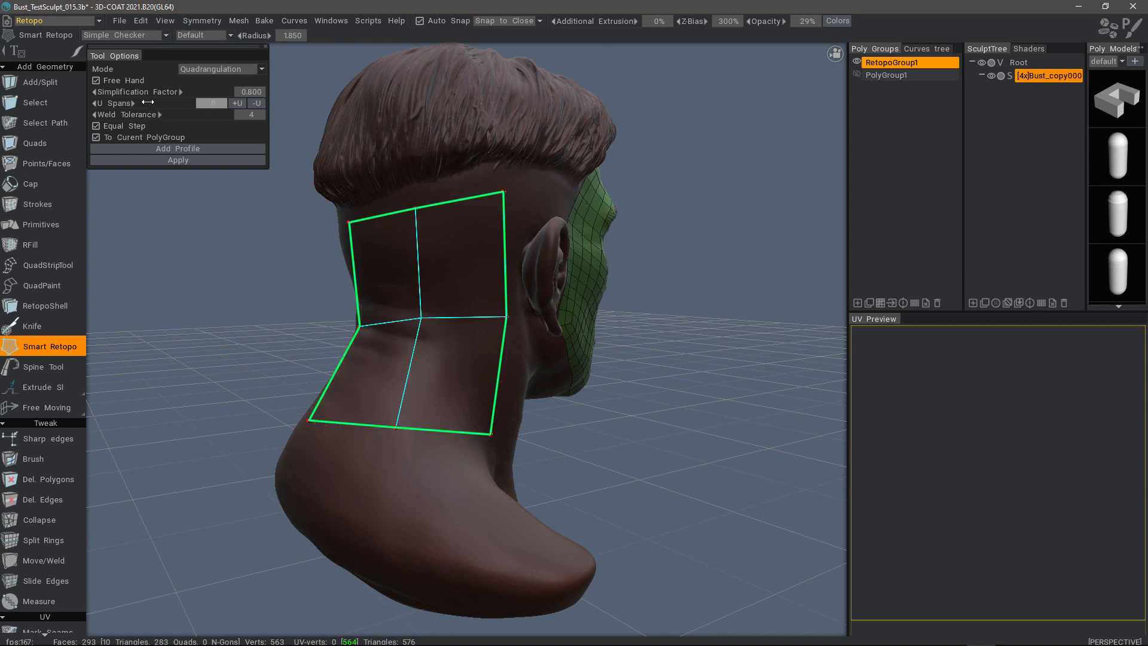
# - Raise U Spans to 5 so the back-of-head patch previews a denser quad grid
pyautogui.click(237, 103)
pyautogui.write('5')
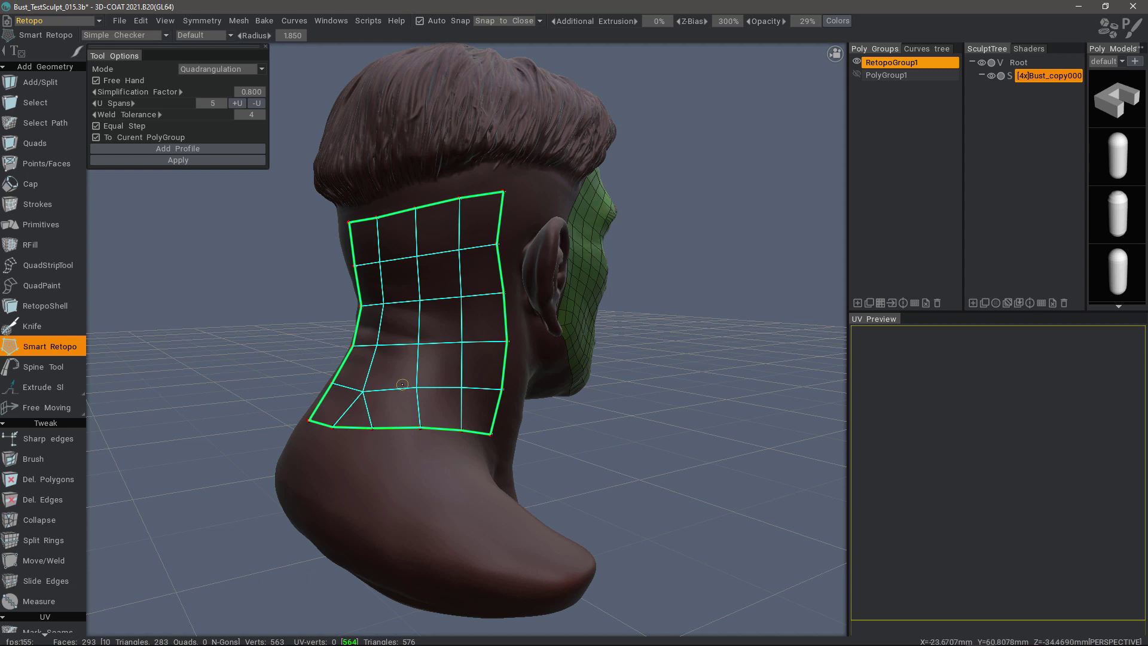
pyautogui.moveTo(355, 415)
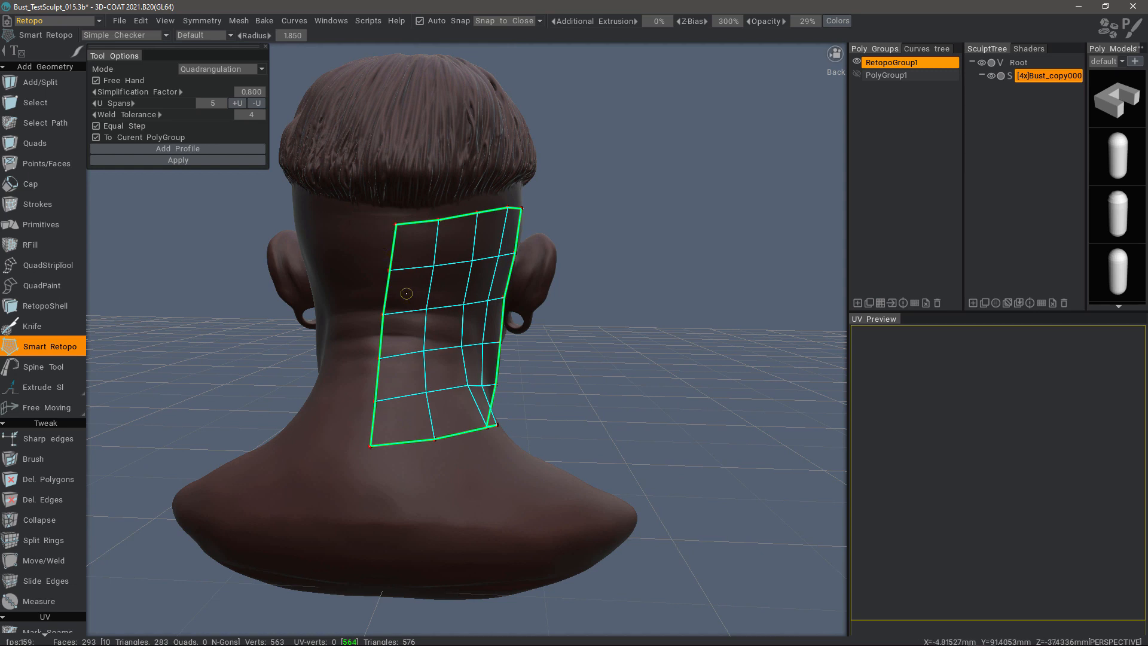
pyautogui.moveTo(429, 390)
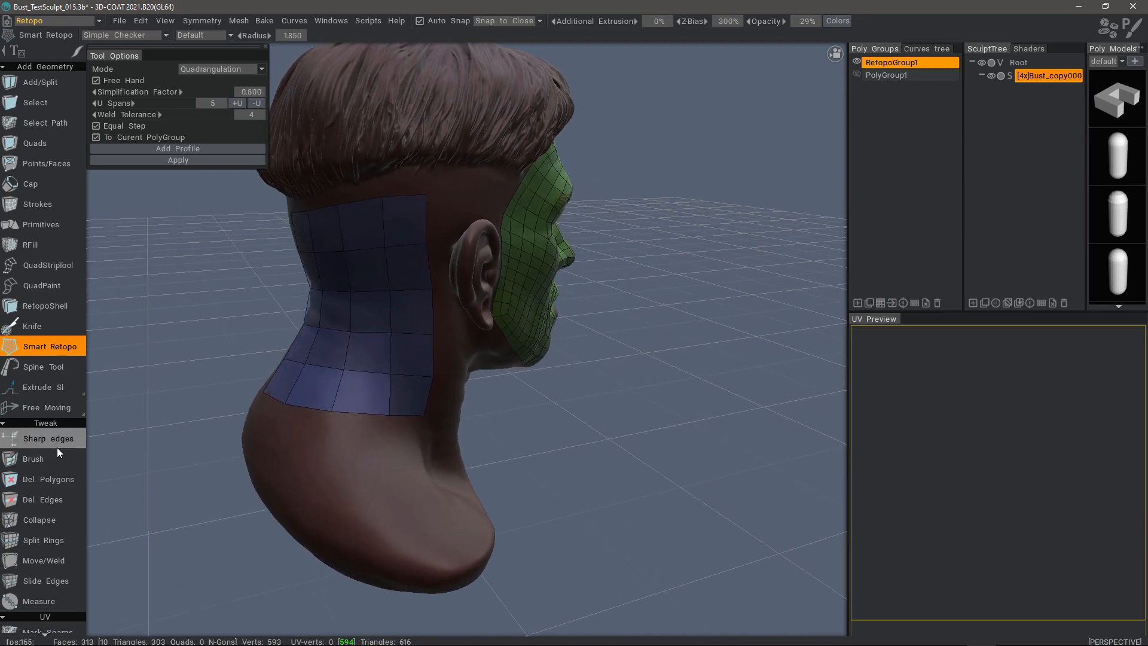
# - Smooth the back-of-head quads with Brush and insert an extra edge ring with Split Rings
pyautogui.click(32, 458)
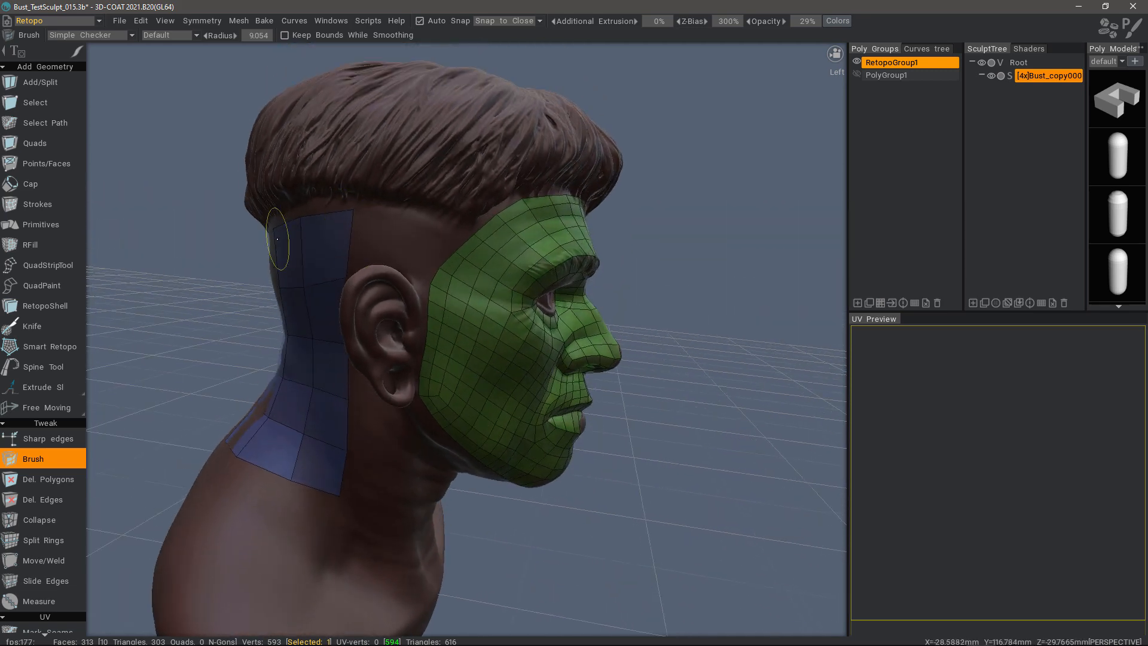
pyautogui.click(51, 347)
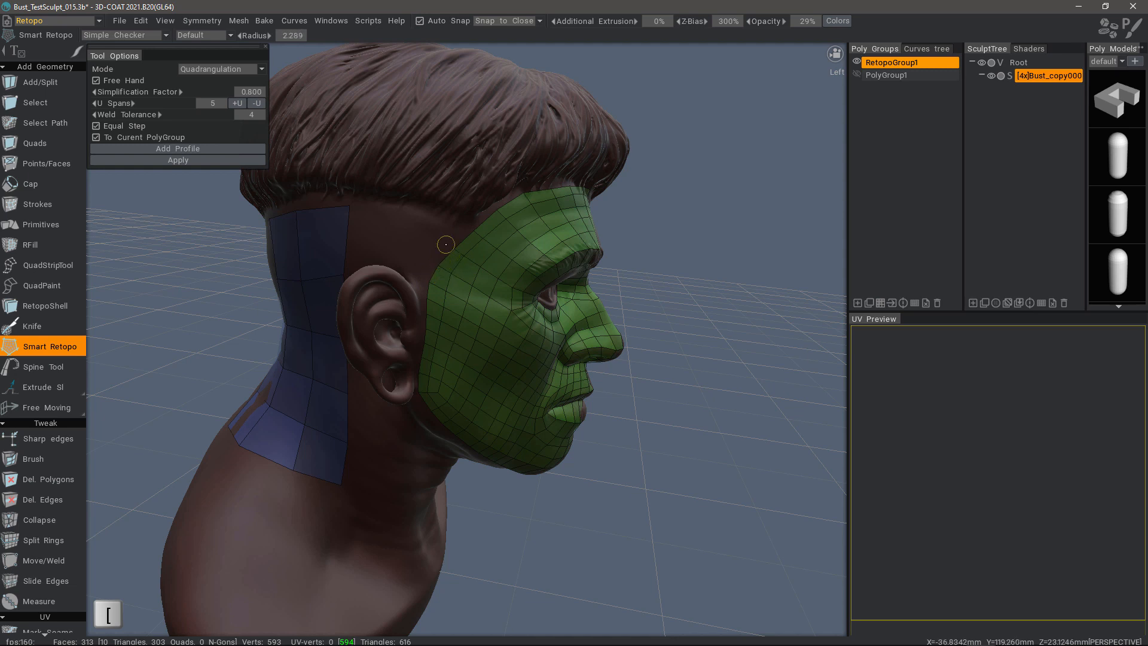
pyautogui.moveTo(348, 207)
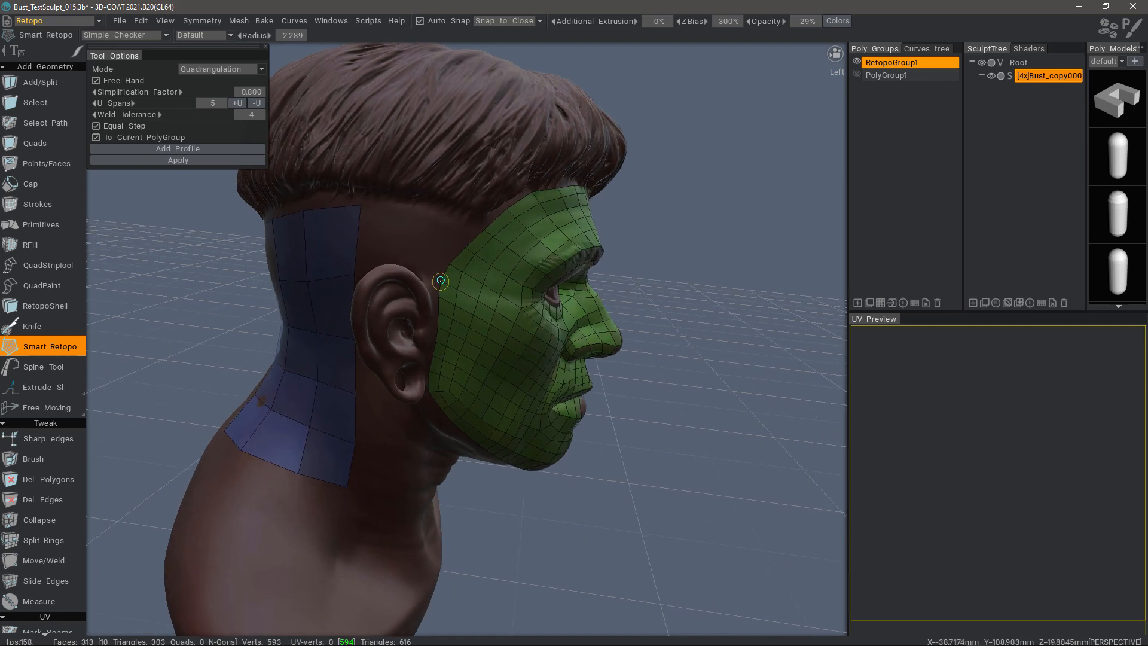
pyautogui.moveTo(447, 262)
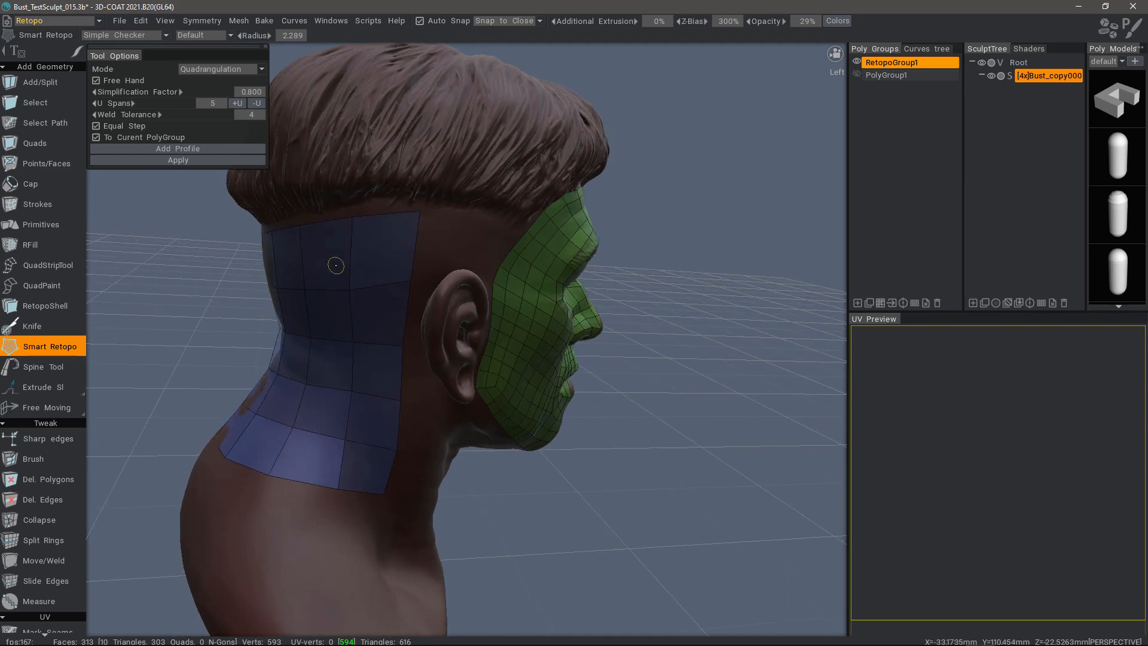
pyautogui.moveTo(40, 540)
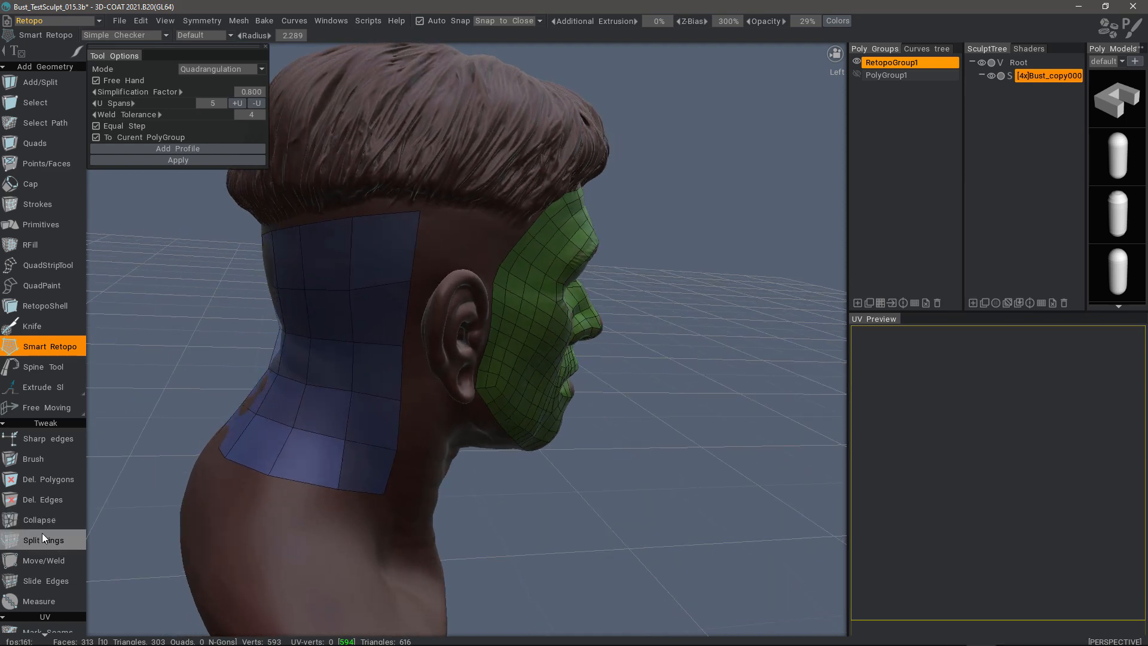
pyautogui.click(40, 539)
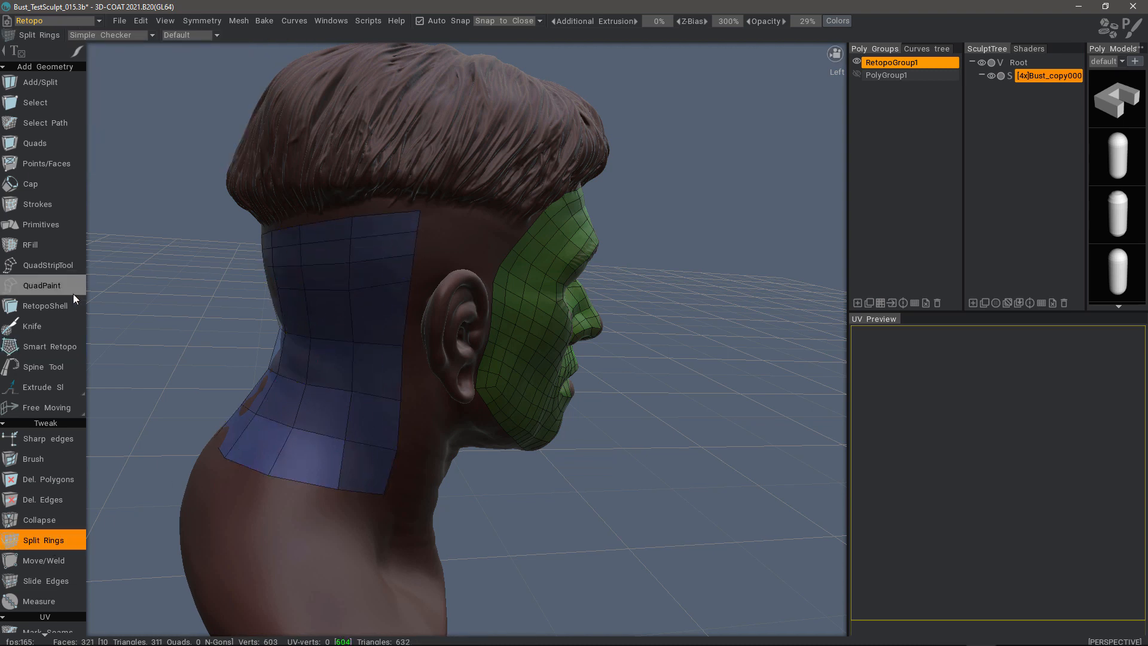
# - Place a contour point behind the ear and adjust the bridge patch span count
pyautogui.click(50, 346)
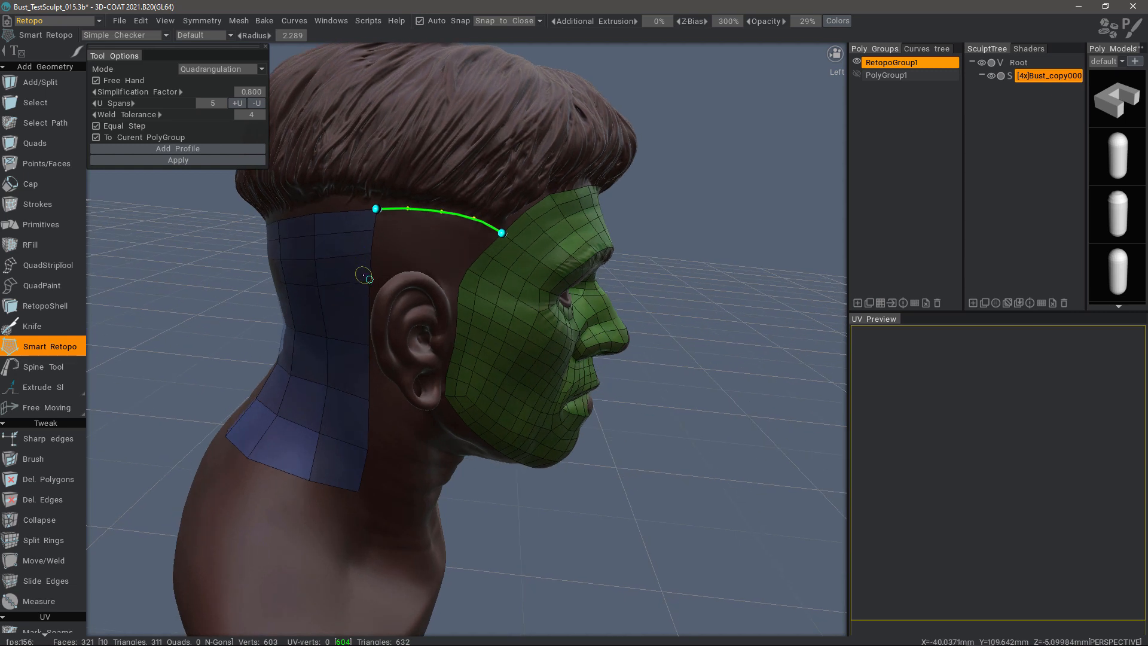
pyautogui.click(459, 286)
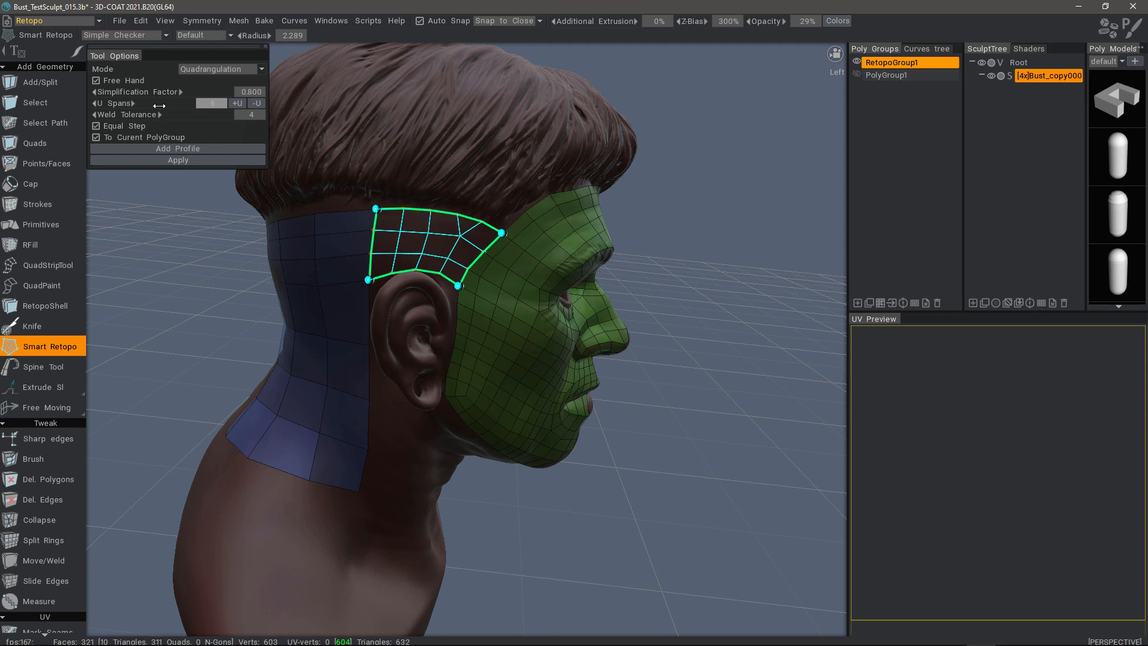
pyautogui.click(256, 102)
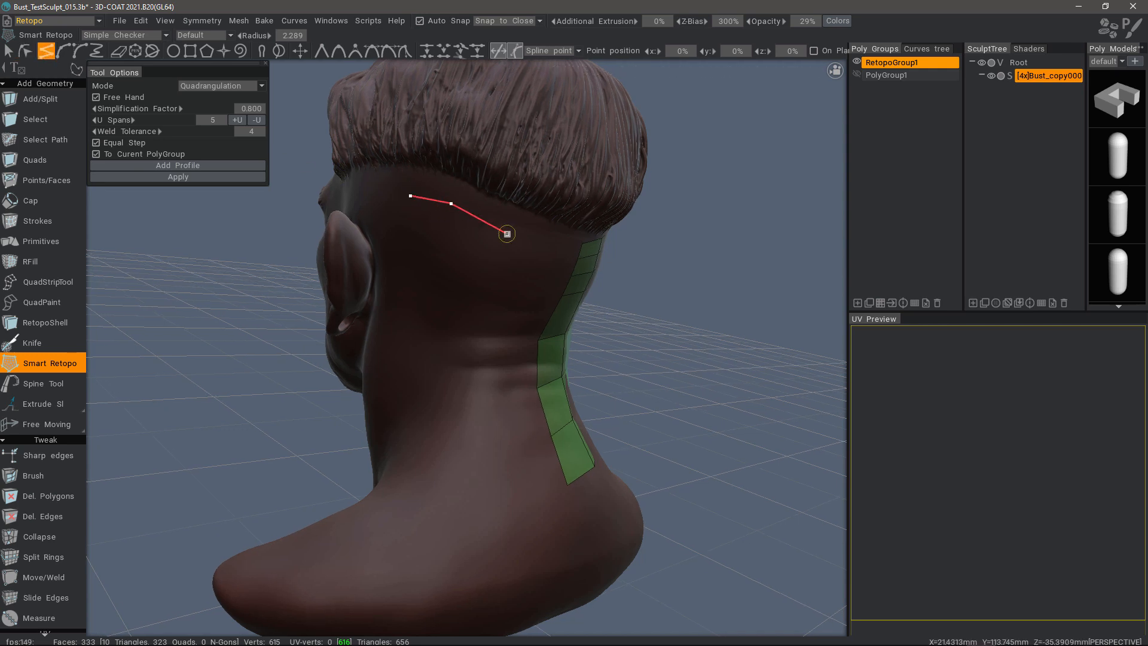
# - Add an outline point under the hairline and raise U Spans toward 24 for the boot-shaped patch
pyautogui.click(470, 334)
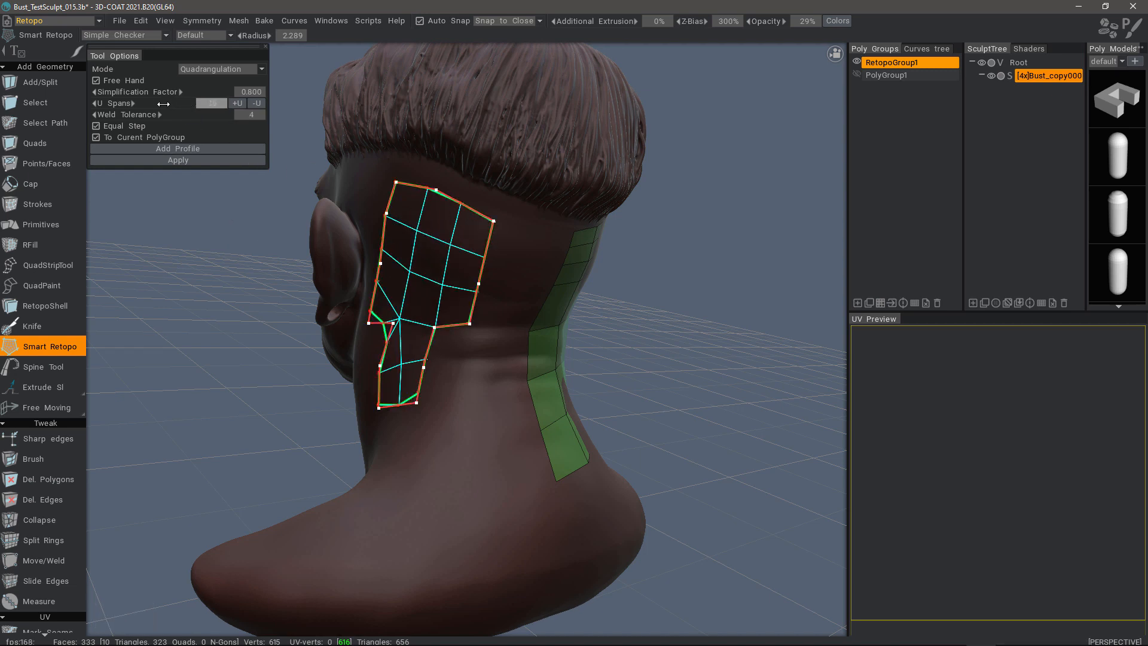
pyautogui.click(237, 102)
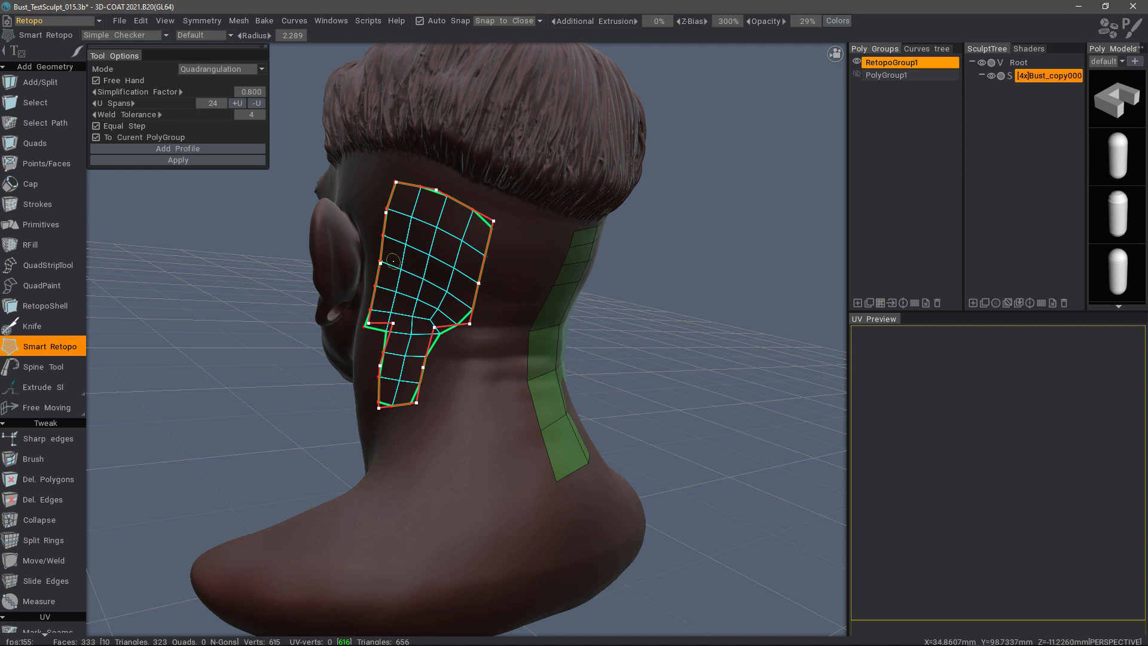
pyautogui.moveTo(474, 328)
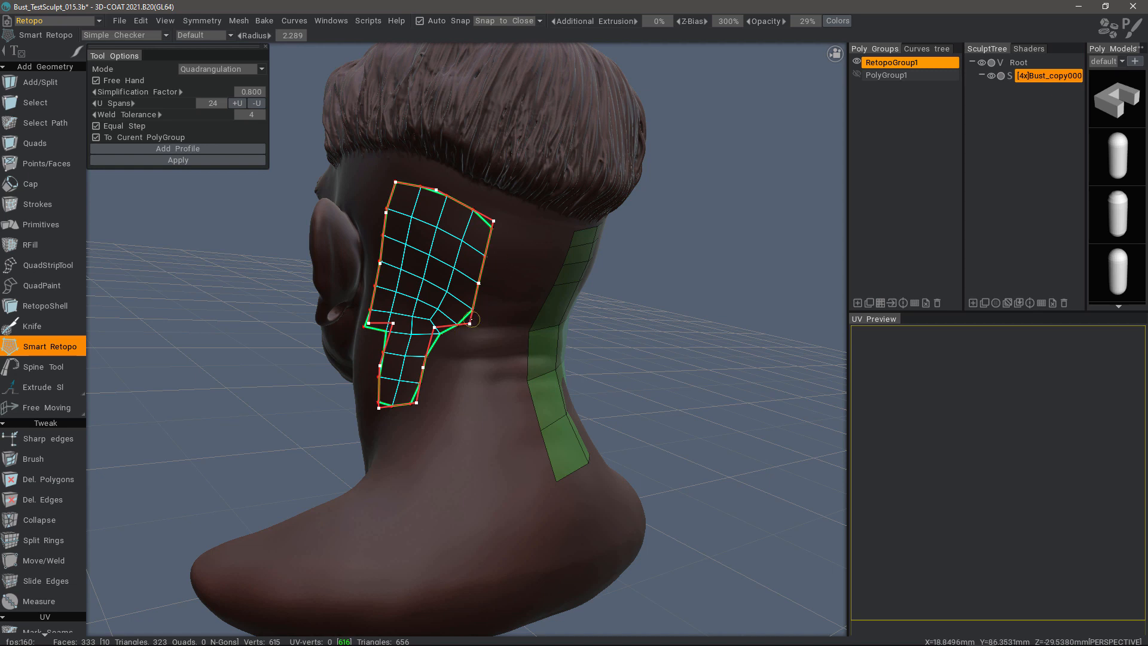
# - Show the Curves tree panel via Windows > Panels to see the outline listed as Curve0
pyautogui.rightClick(472, 320)
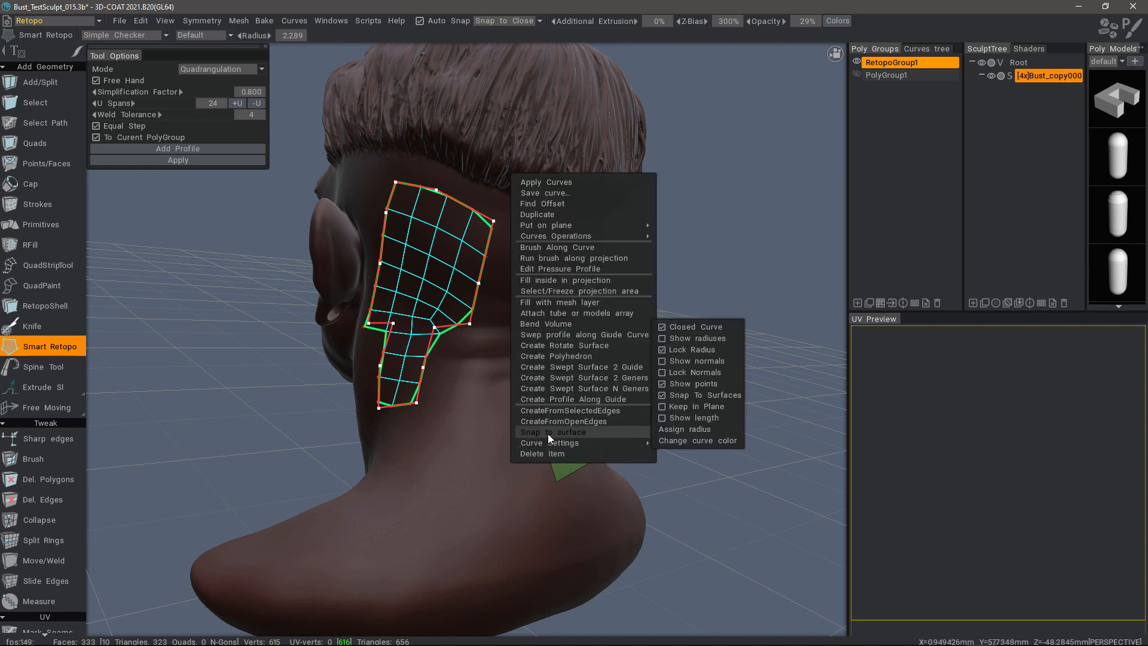
pyautogui.moveTo(563, 421)
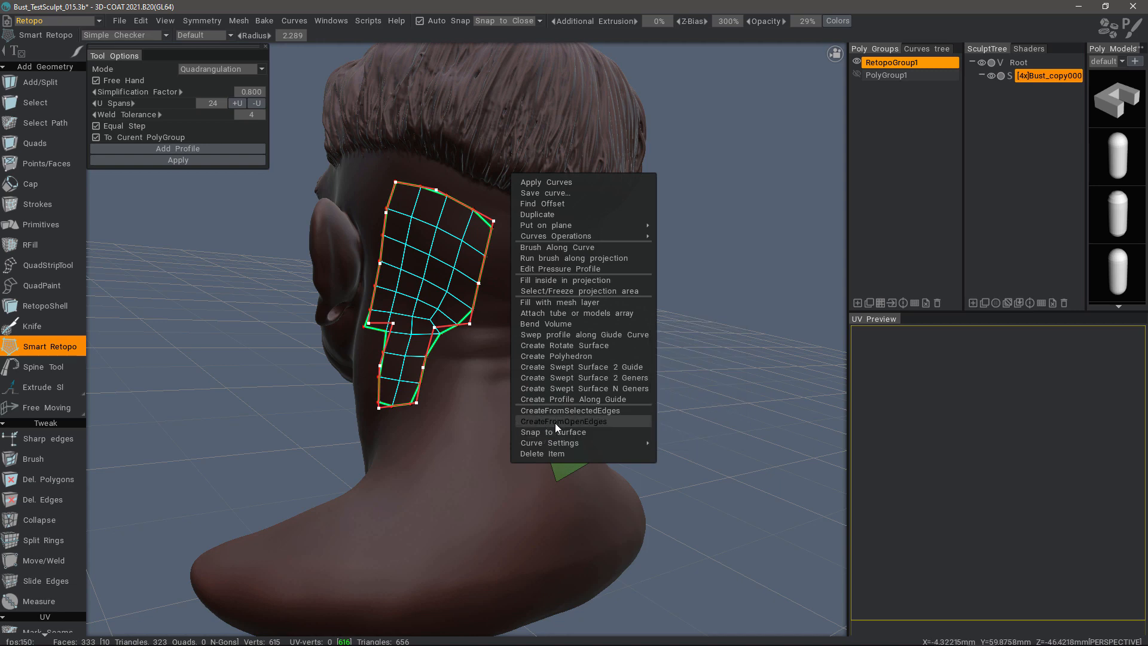
pyautogui.click(330, 21)
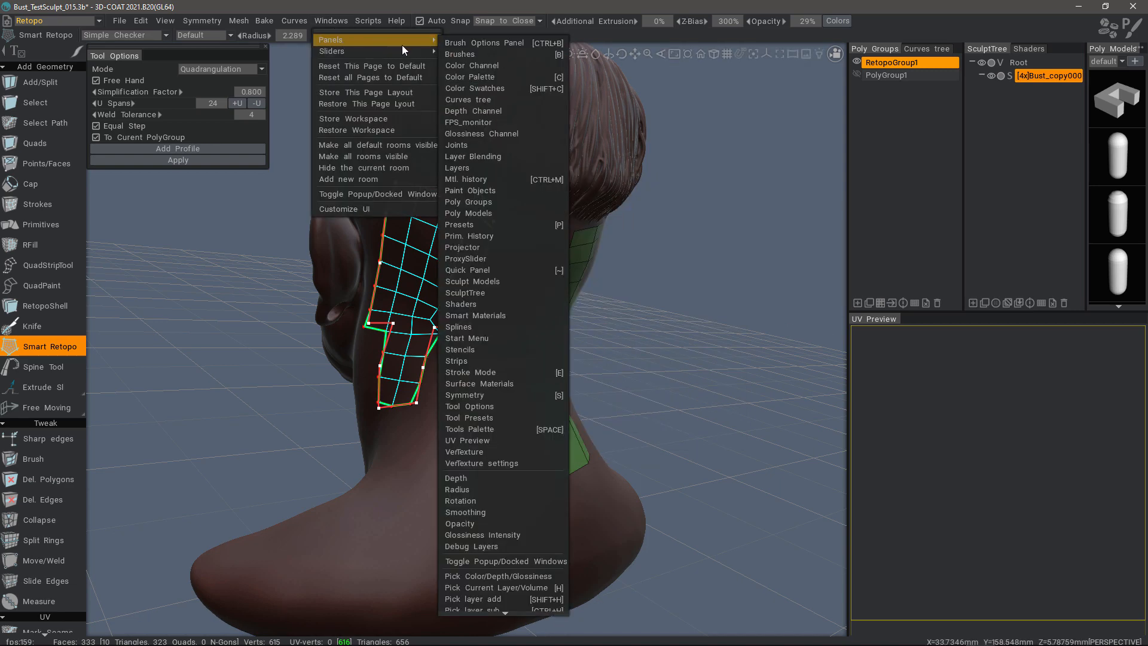
pyautogui.moveTo(476, 99)
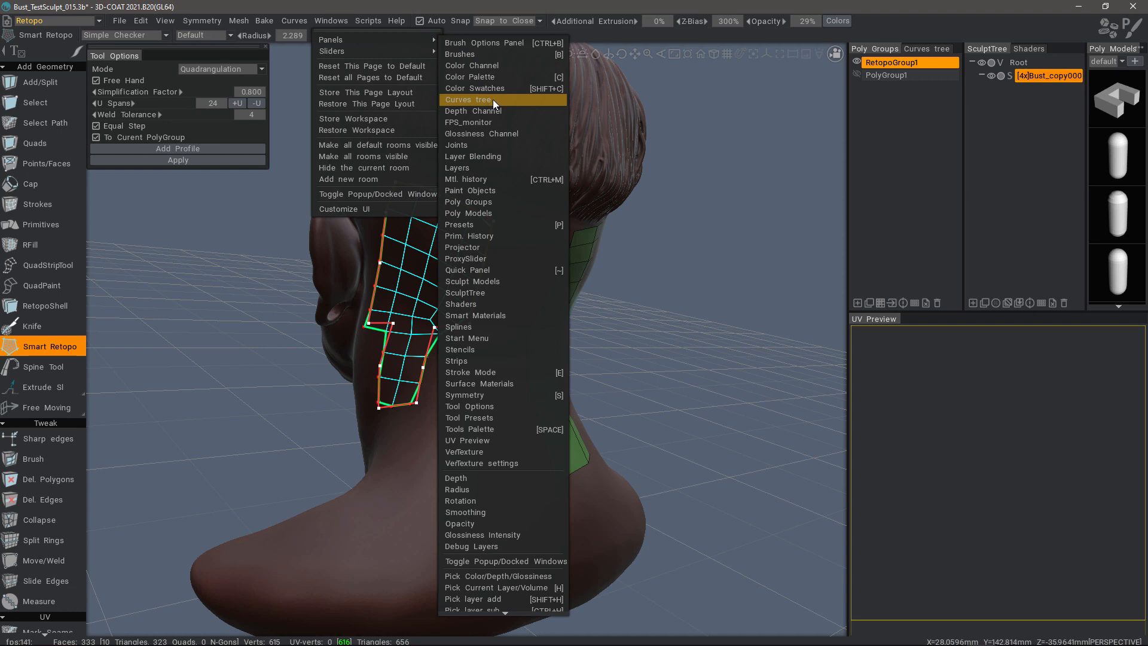
pyautogui.click(468, 99)
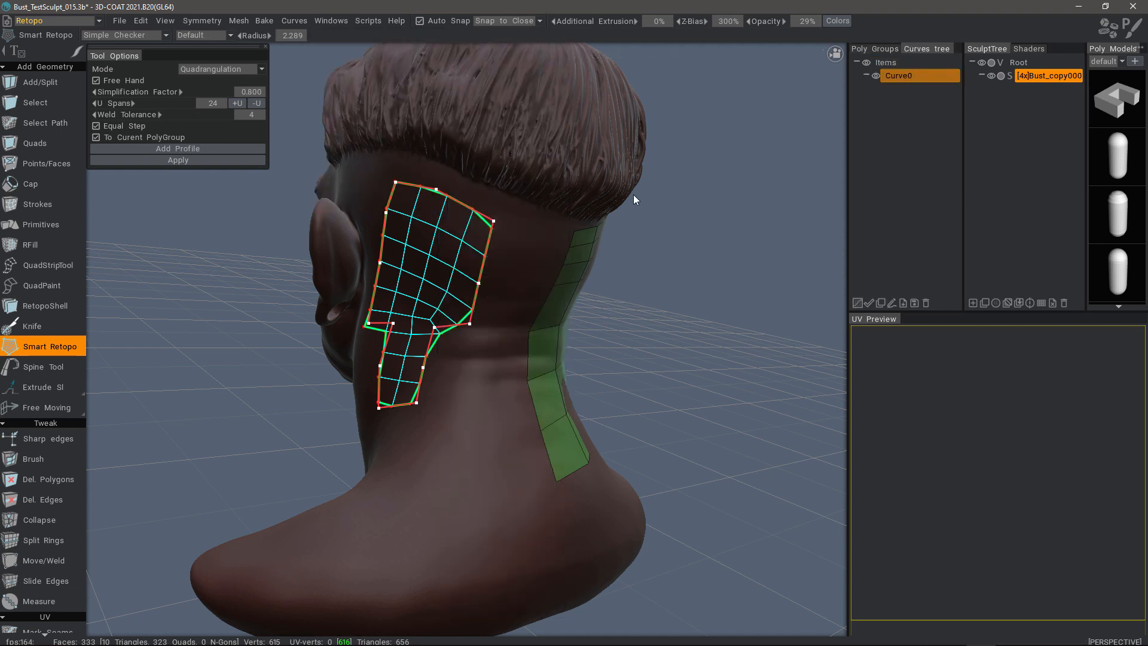
pyautogui.moveTo(915, 48)
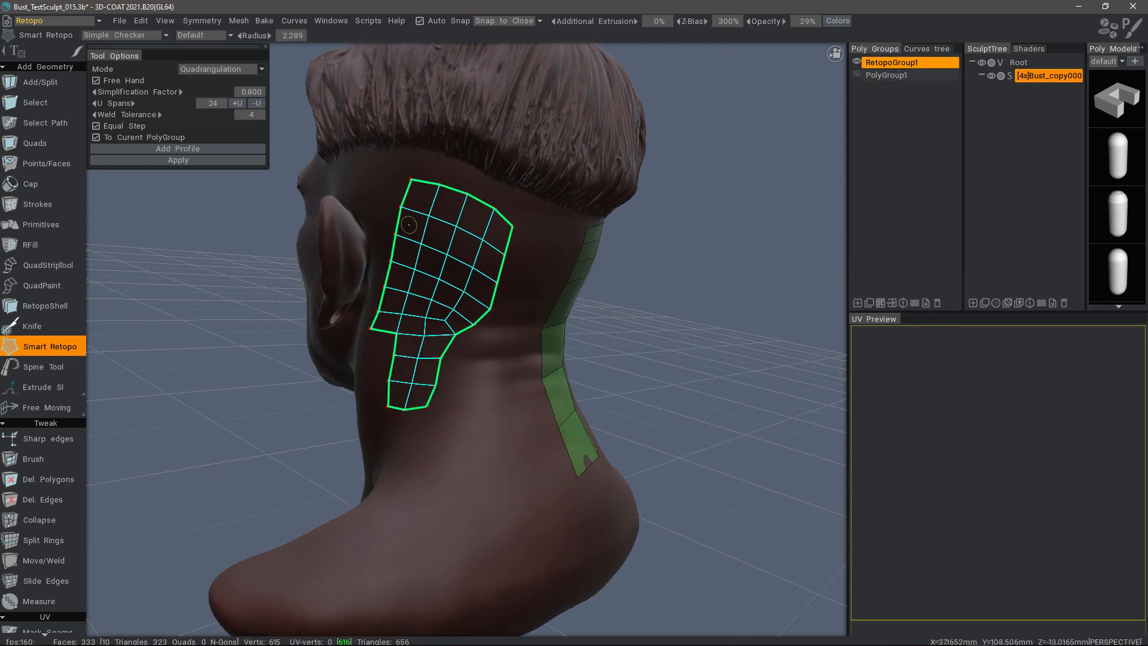
# - Orbit around the back of the head and switch to the Select retopo tool
pyautogui.moveTo(410, 293); pyautogui.dragTo(425, 256)
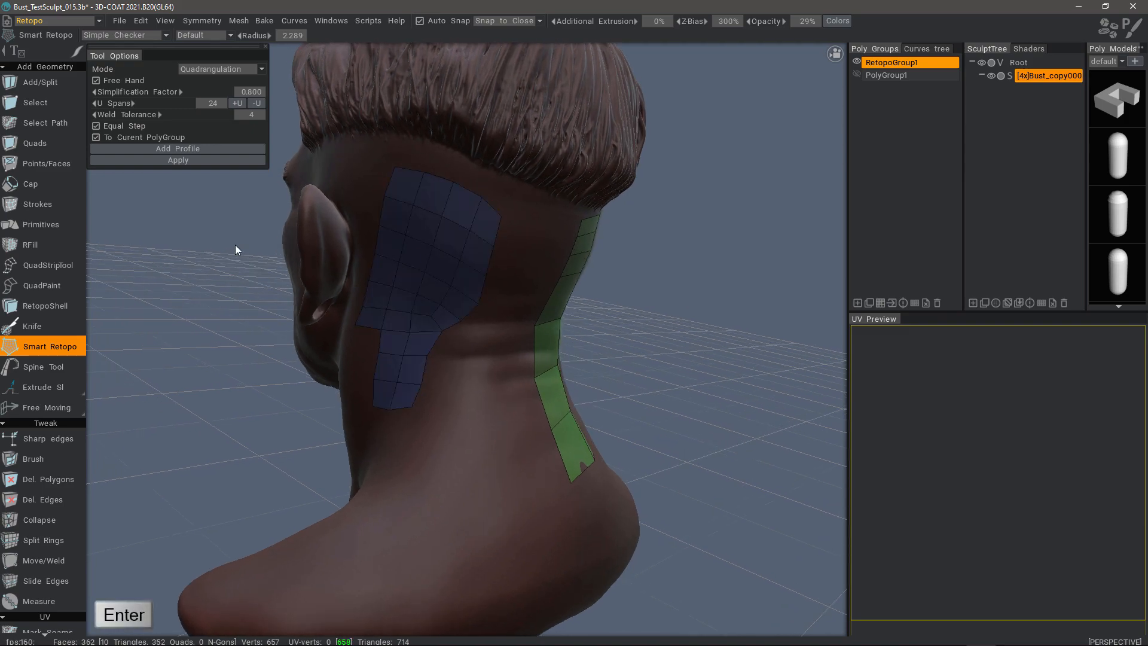
pyautogui.click(35, 103)
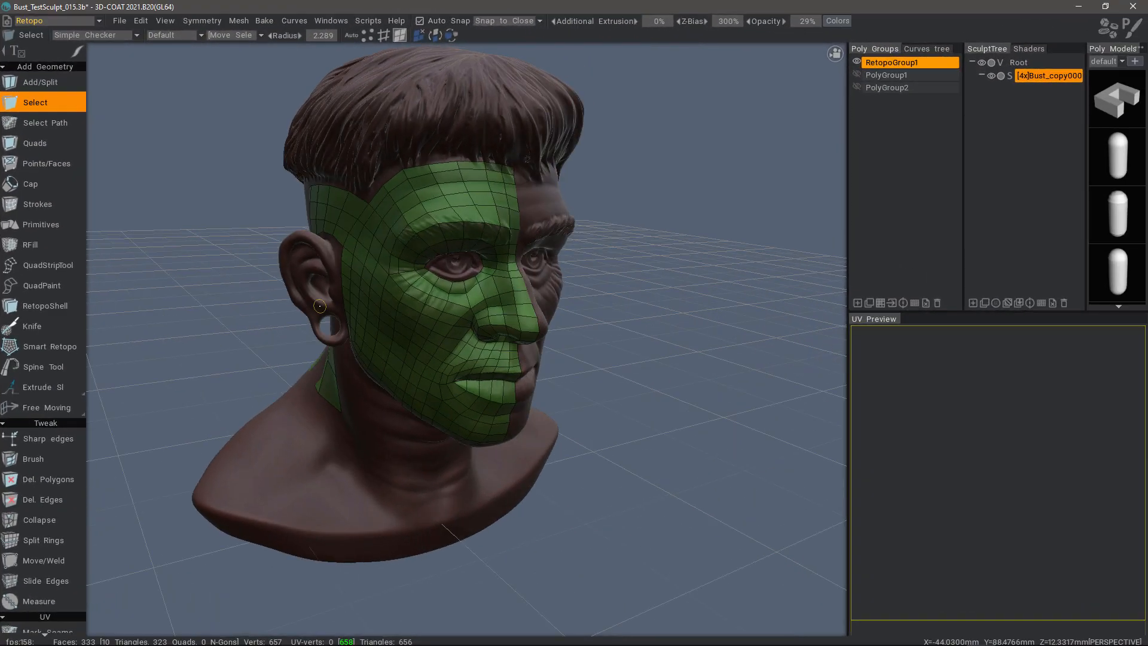